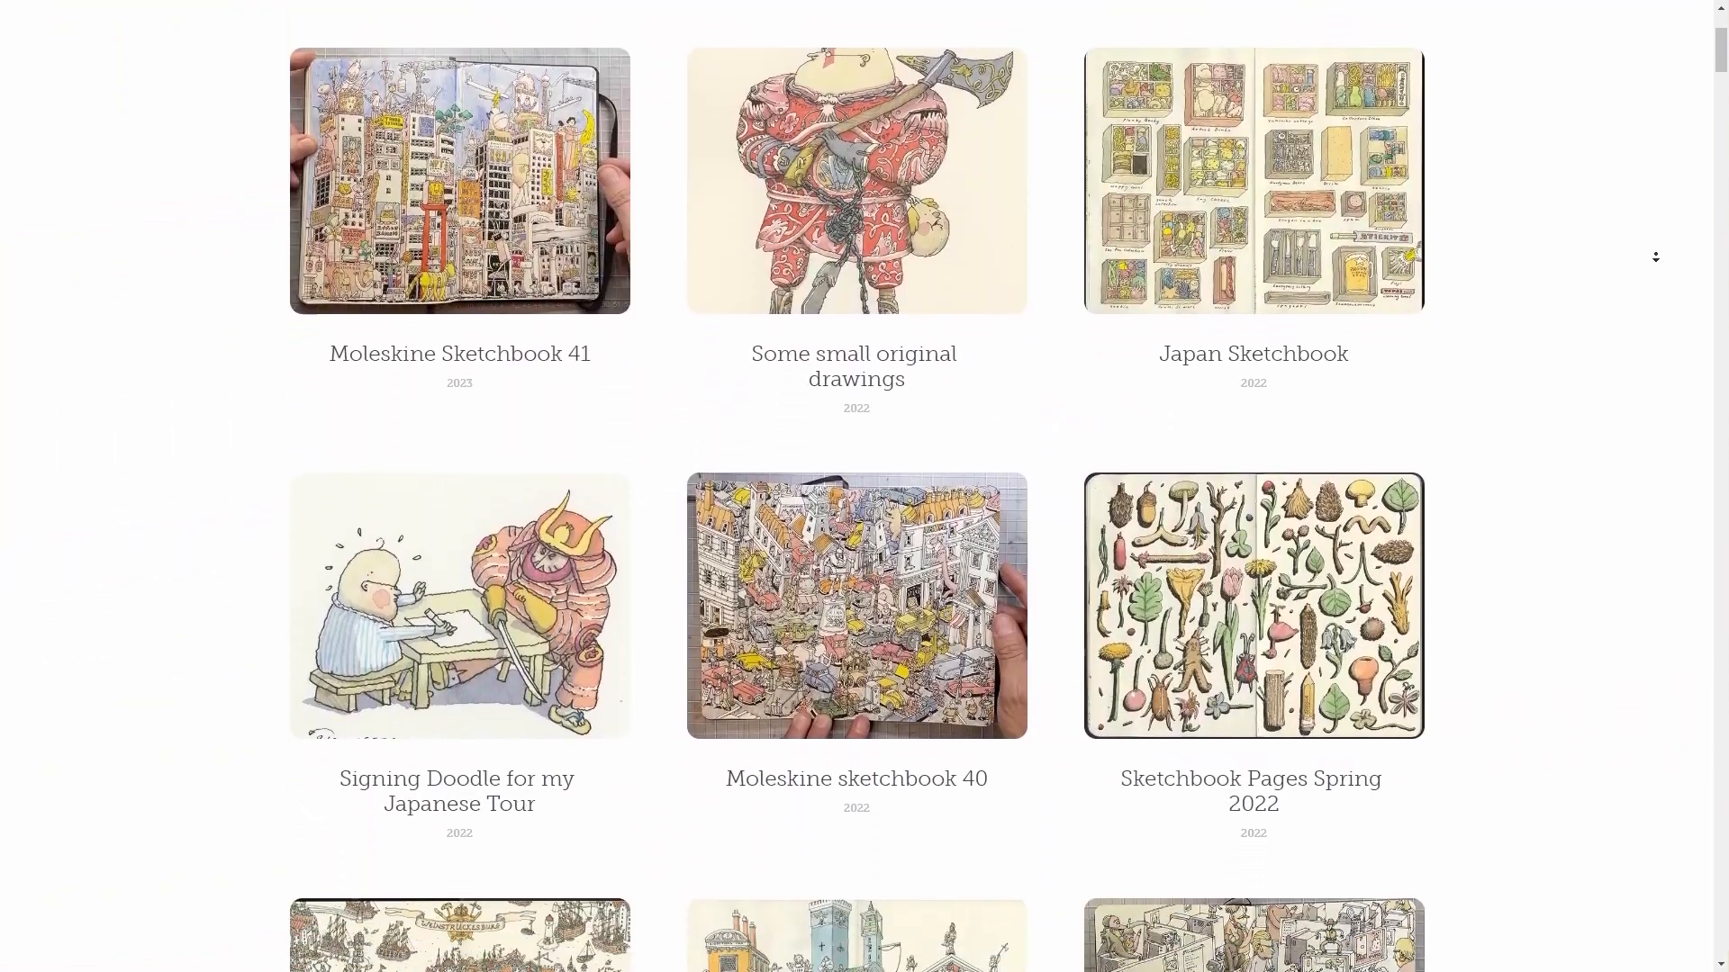
# Step: Switch to the new scene with a small cube and a tall stretched box in Right Orthographic view
pyautogui.scroll(-3)
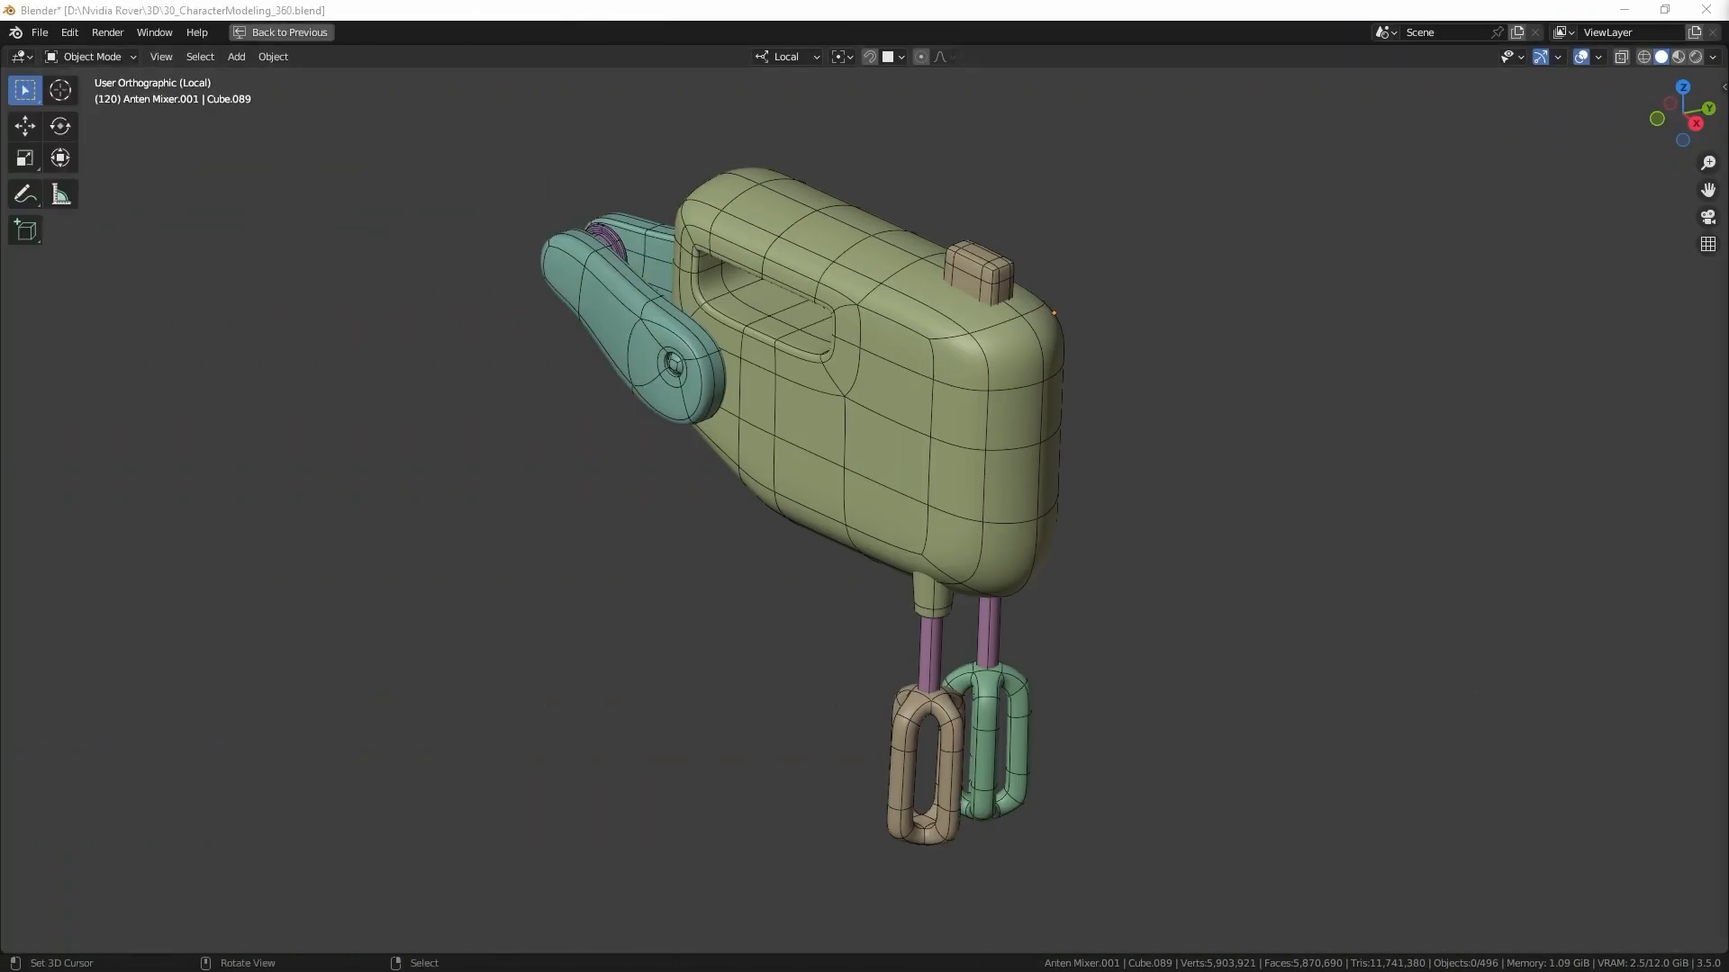
pyautogui.press('Tab')
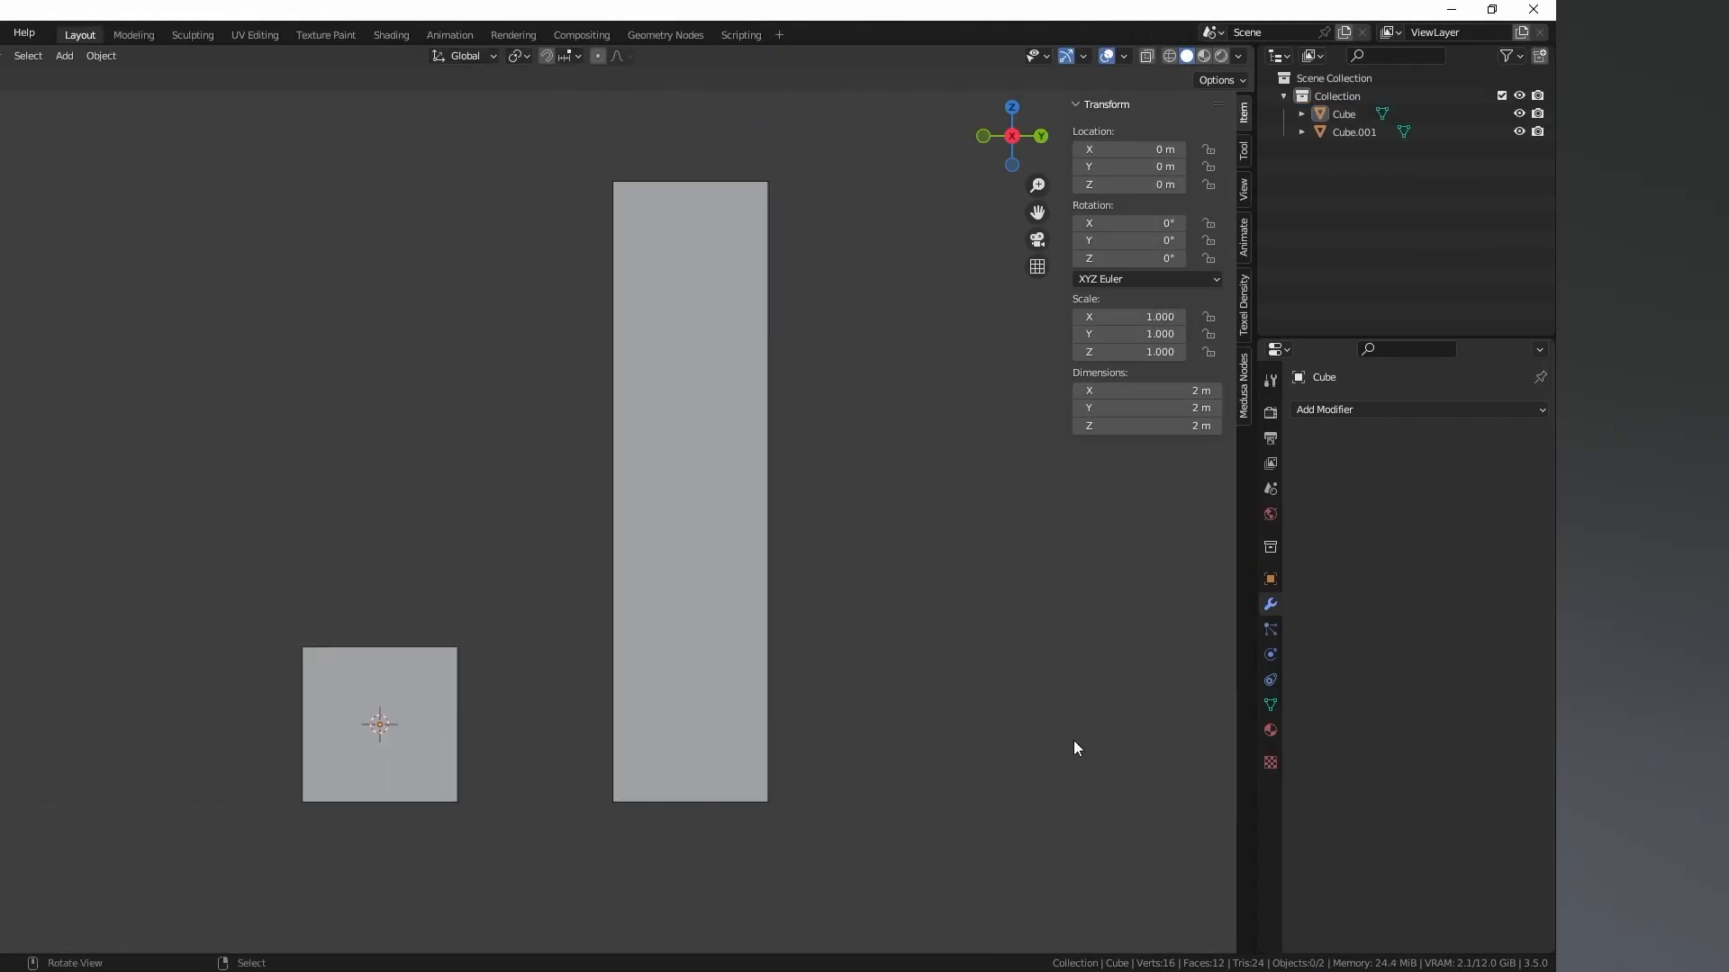
# Step: Bevel the small cube's edges in Edit Mode and apply Cube.001's scale to keep it 2 × 2 × 8 m
pyautogui.press('Tab')
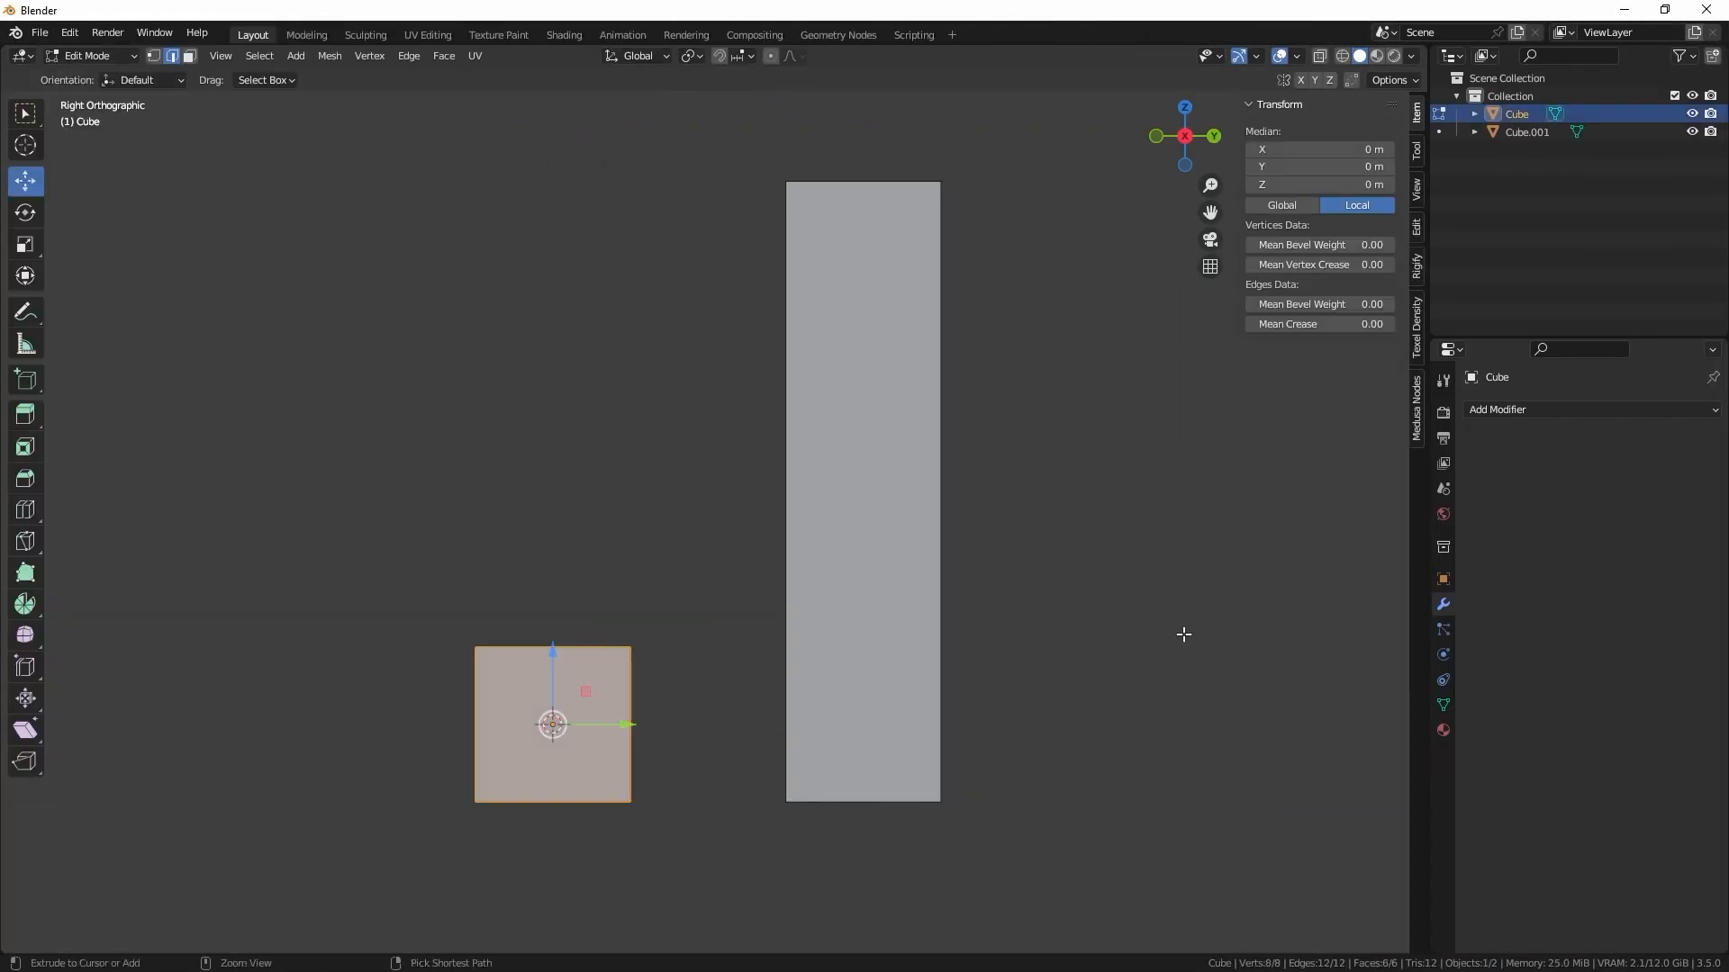
pyautogui.press('Tab')
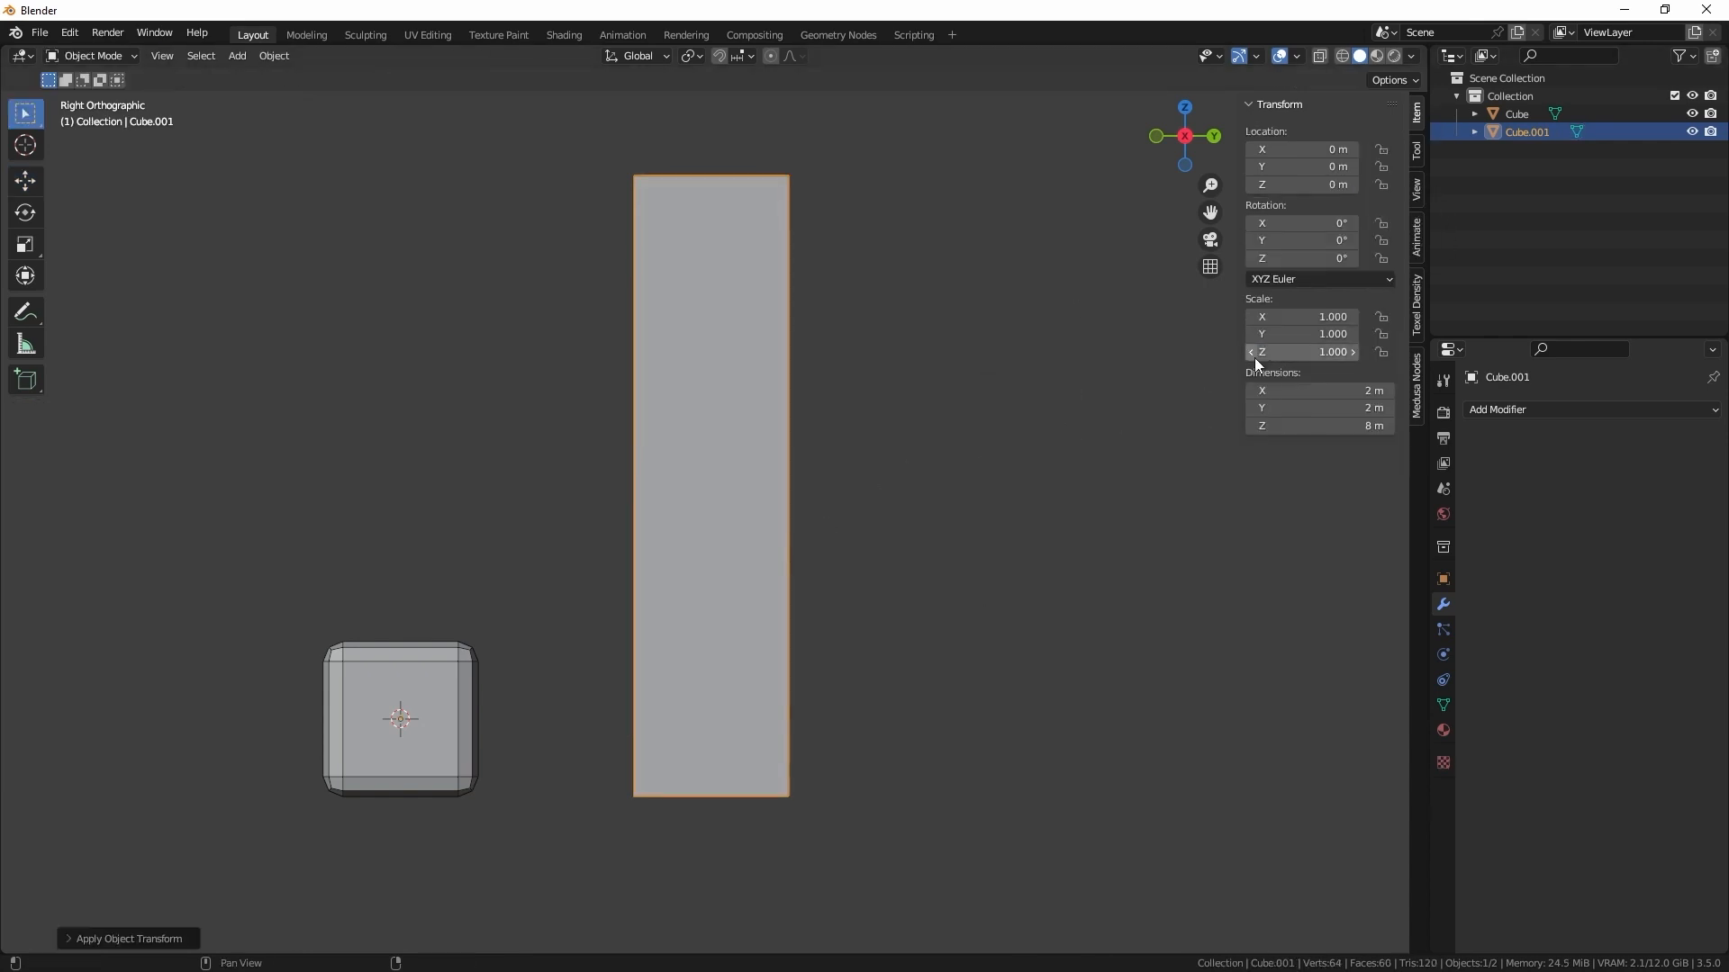
pyautogui.press('Tab')
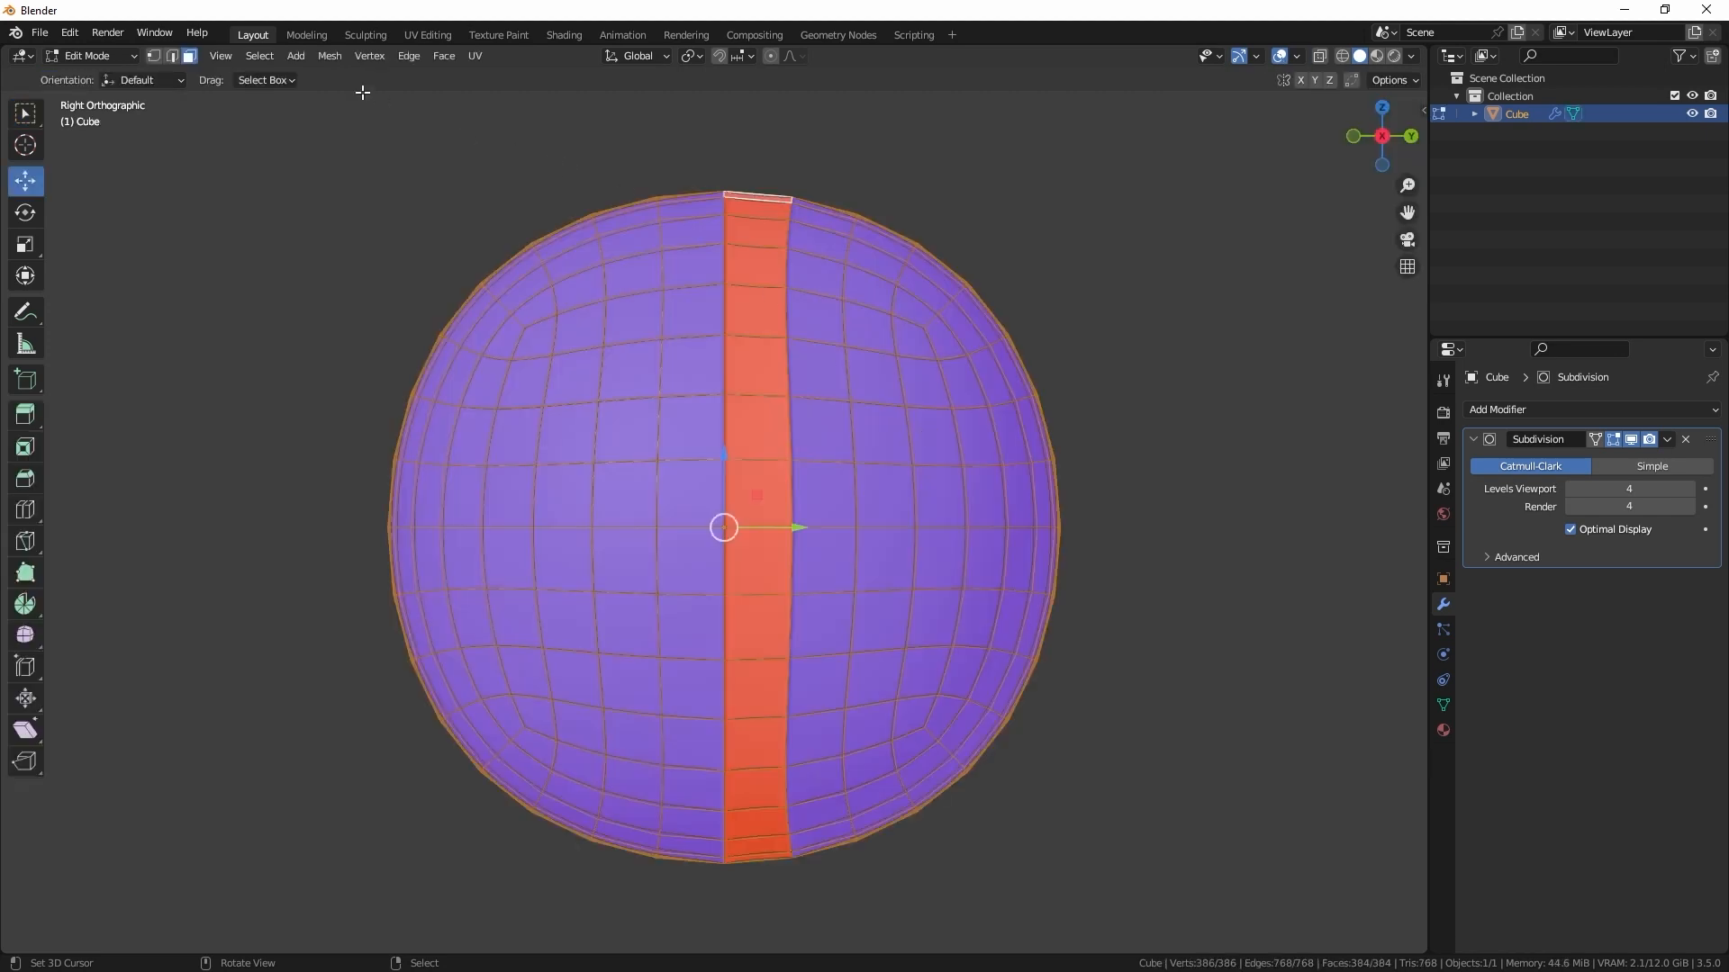
# Step: Choose a Normals operation from the Mesh menu for the subdivided sphere
pyautogui.click(328, 56)
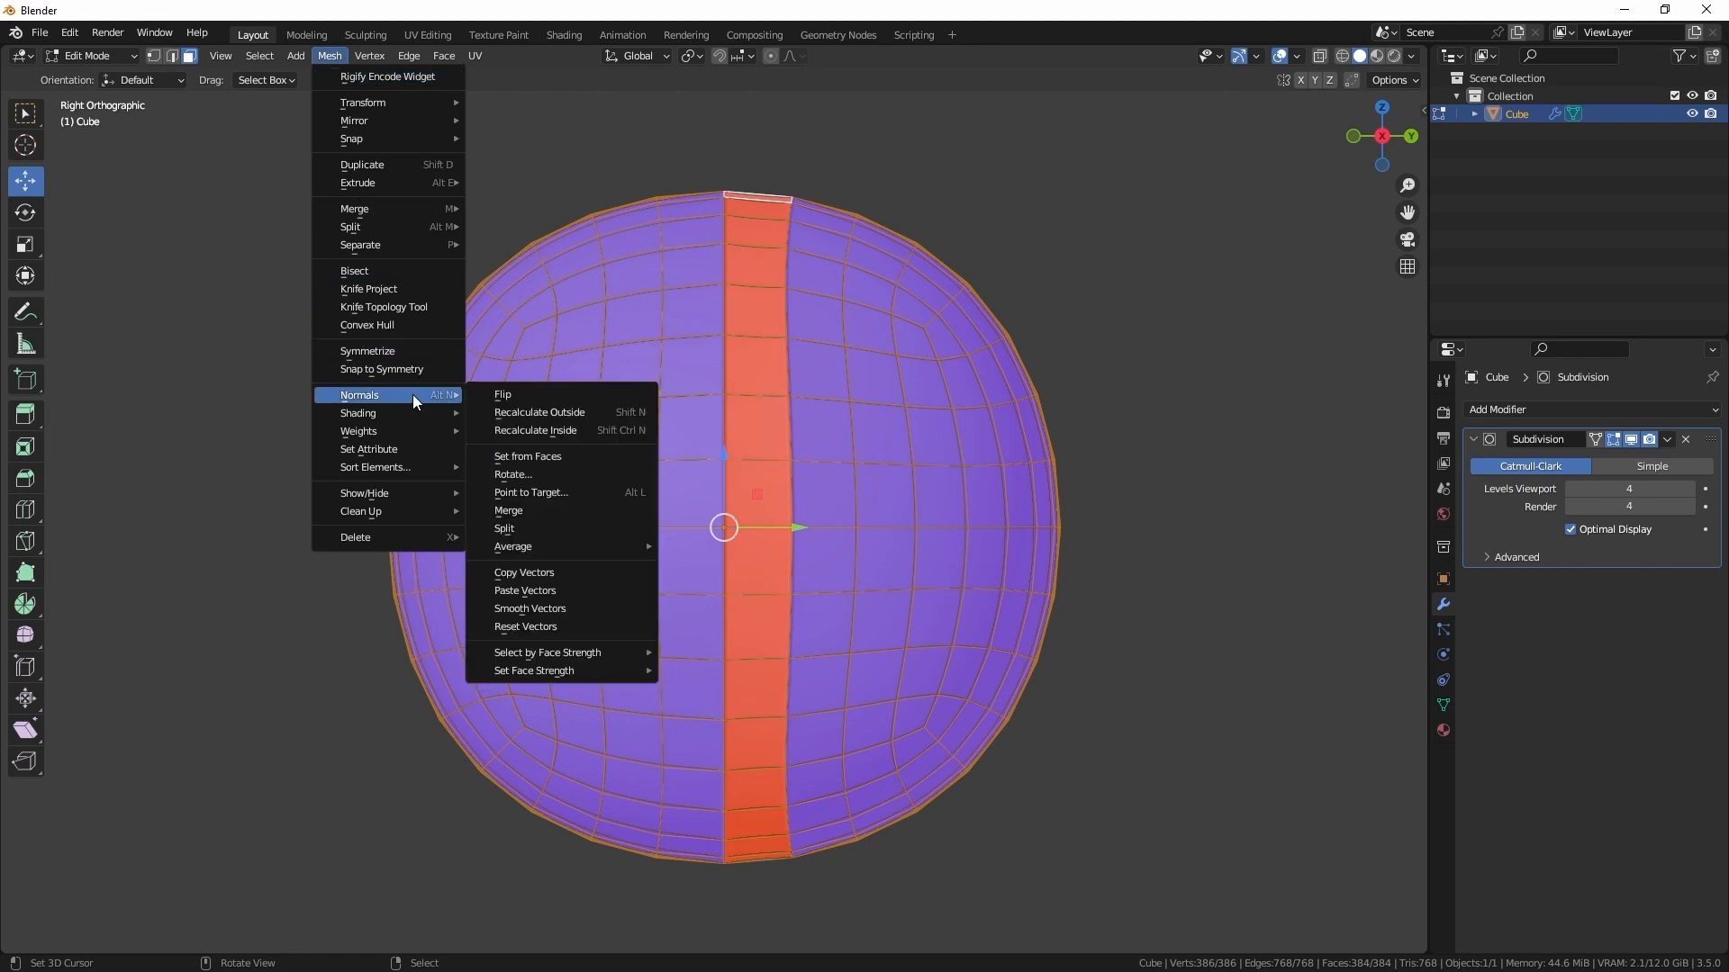
pyautogui.click(538, 410)
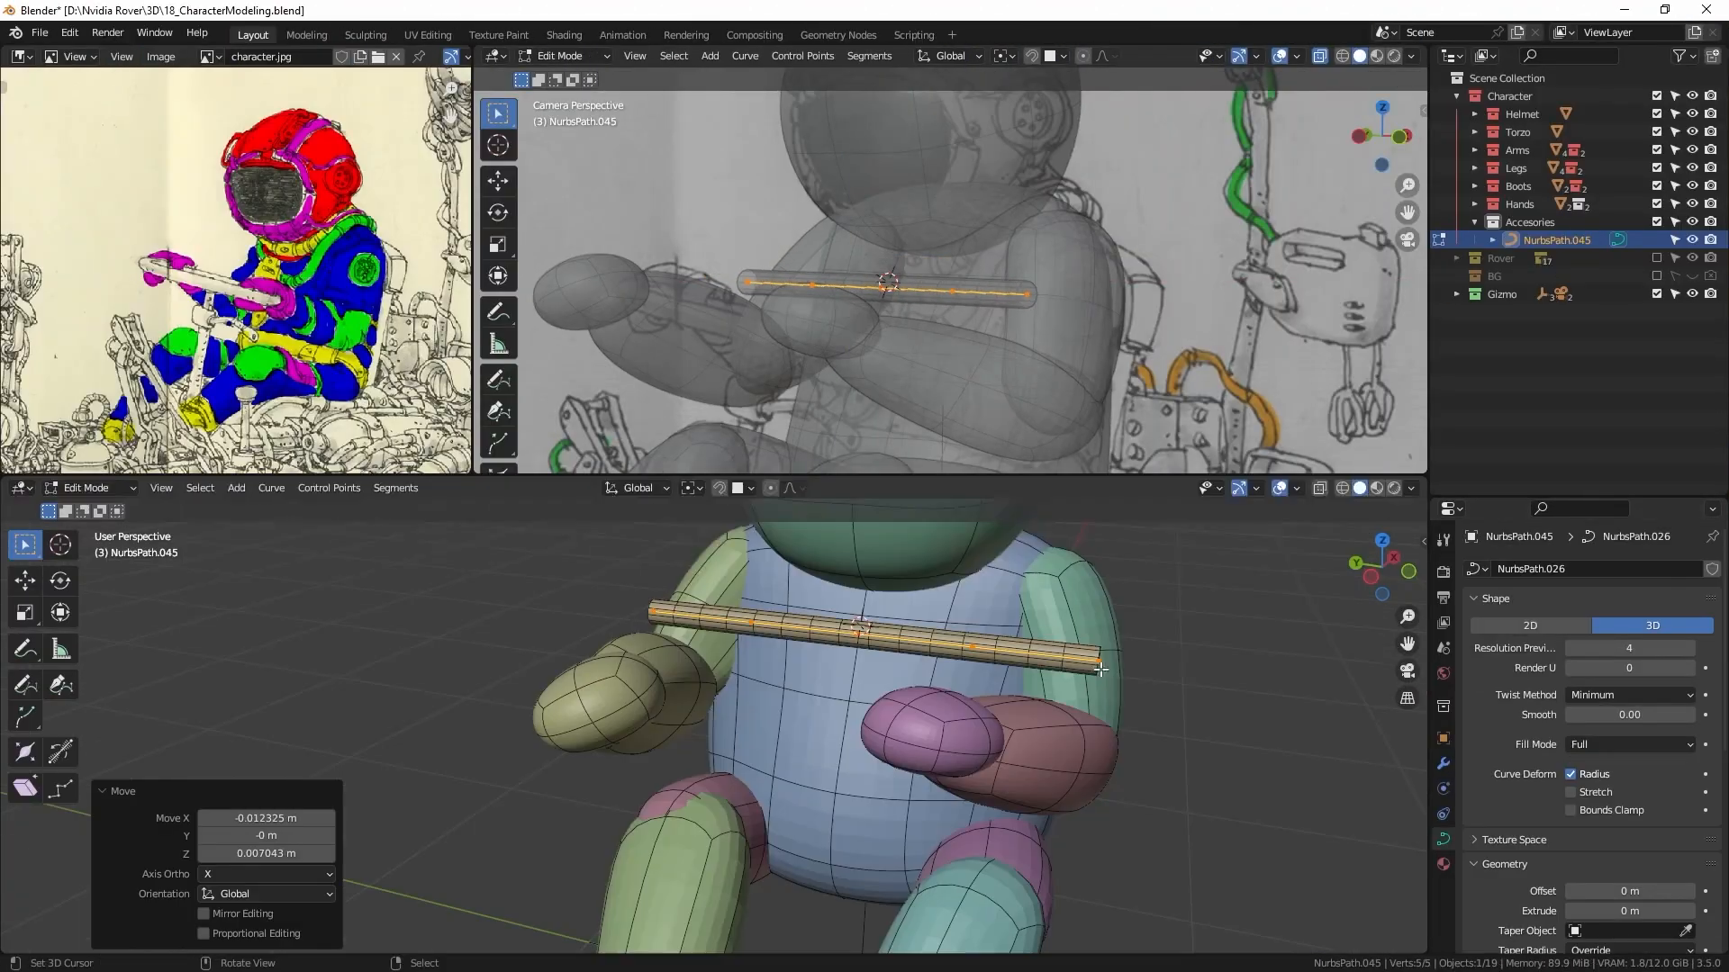
# Step: Add Mirror and Subdivision modifiers to the helmet mesh and scale a new plane over it
pyautogui.press('Tab')
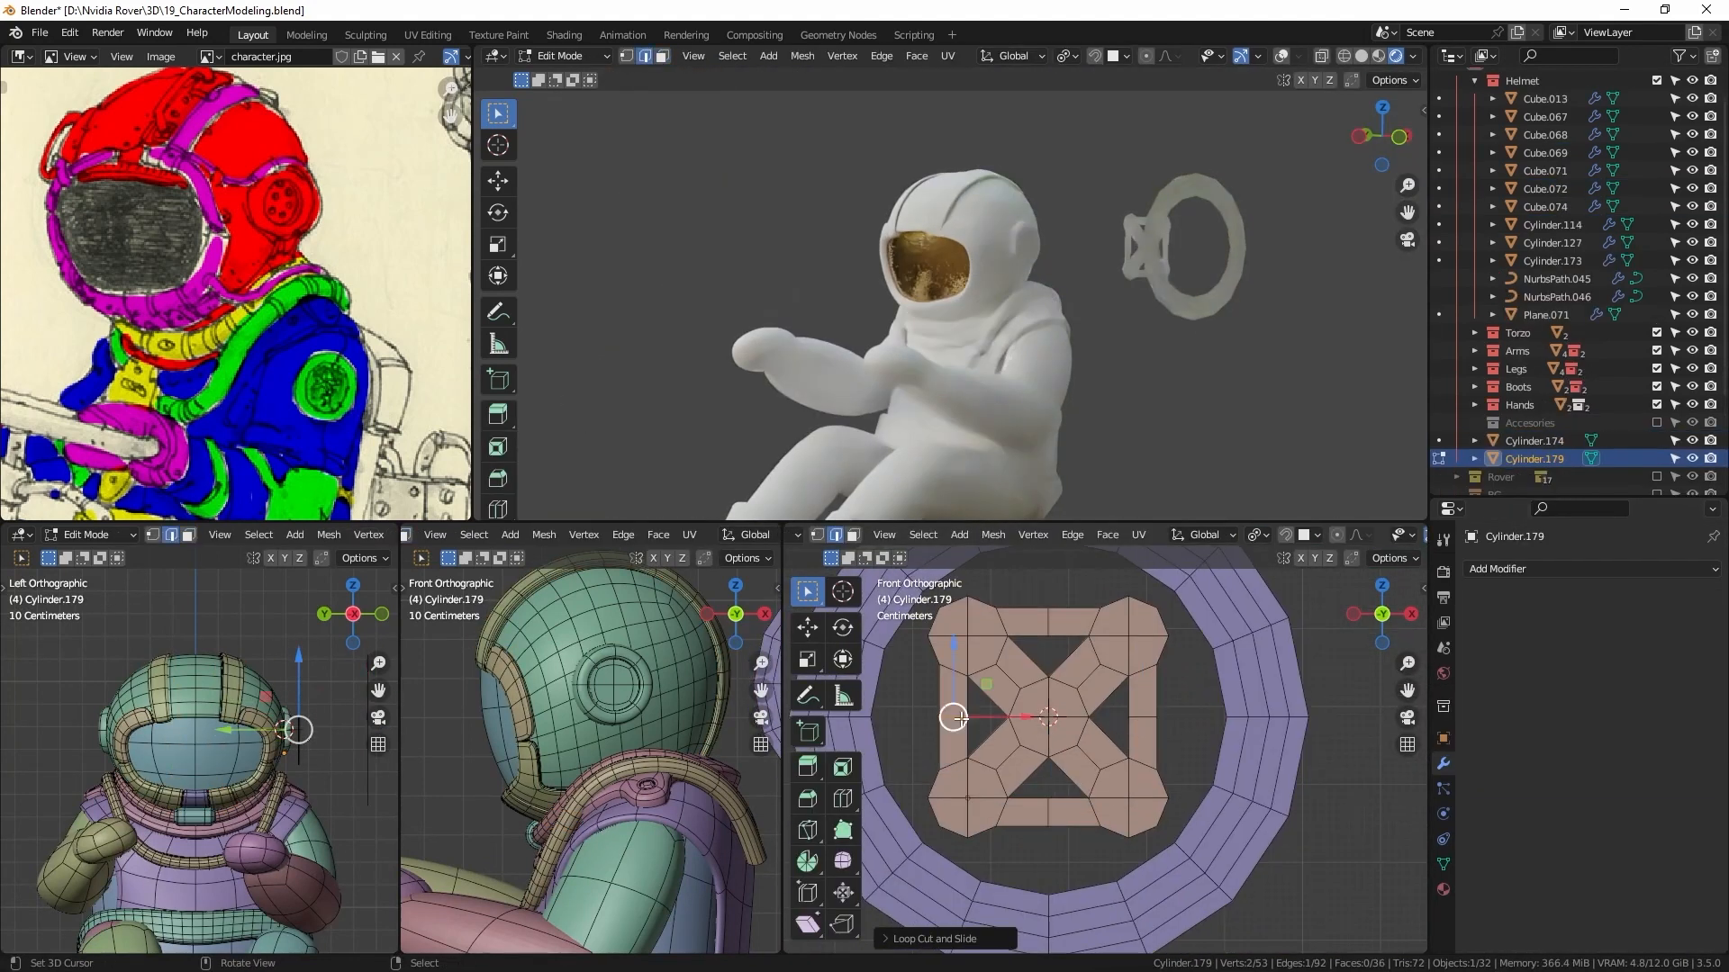
pyautogui.click(1257, 535)
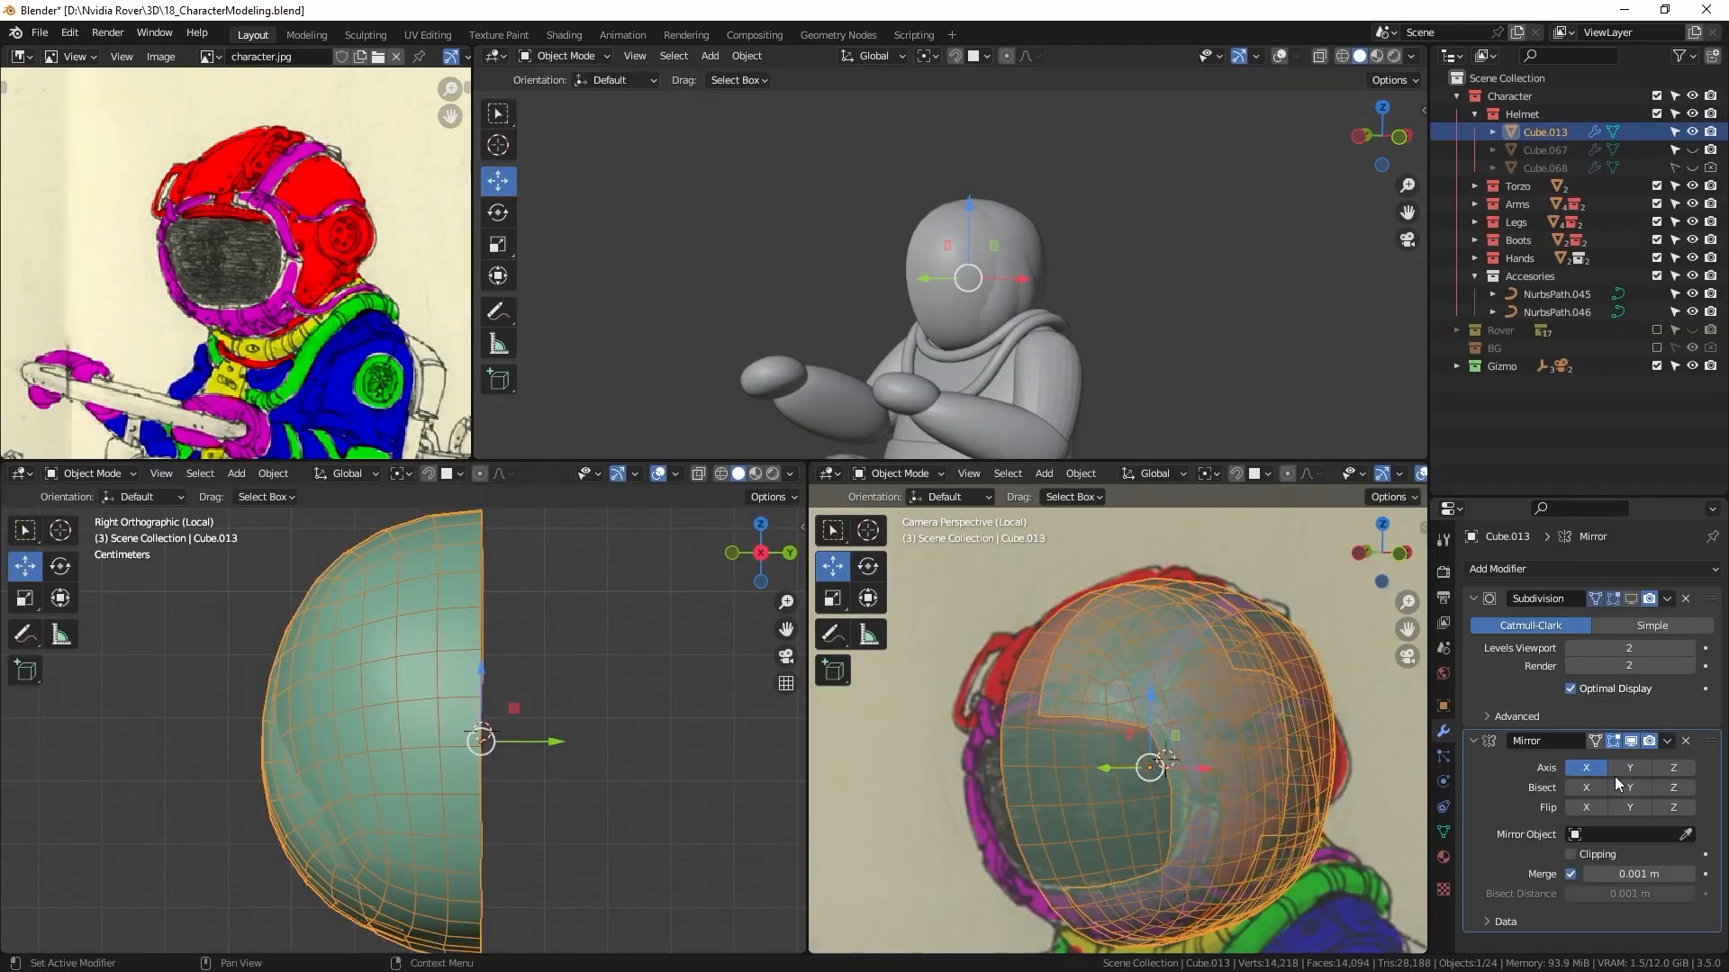
pyautogui.click(1628, 767)
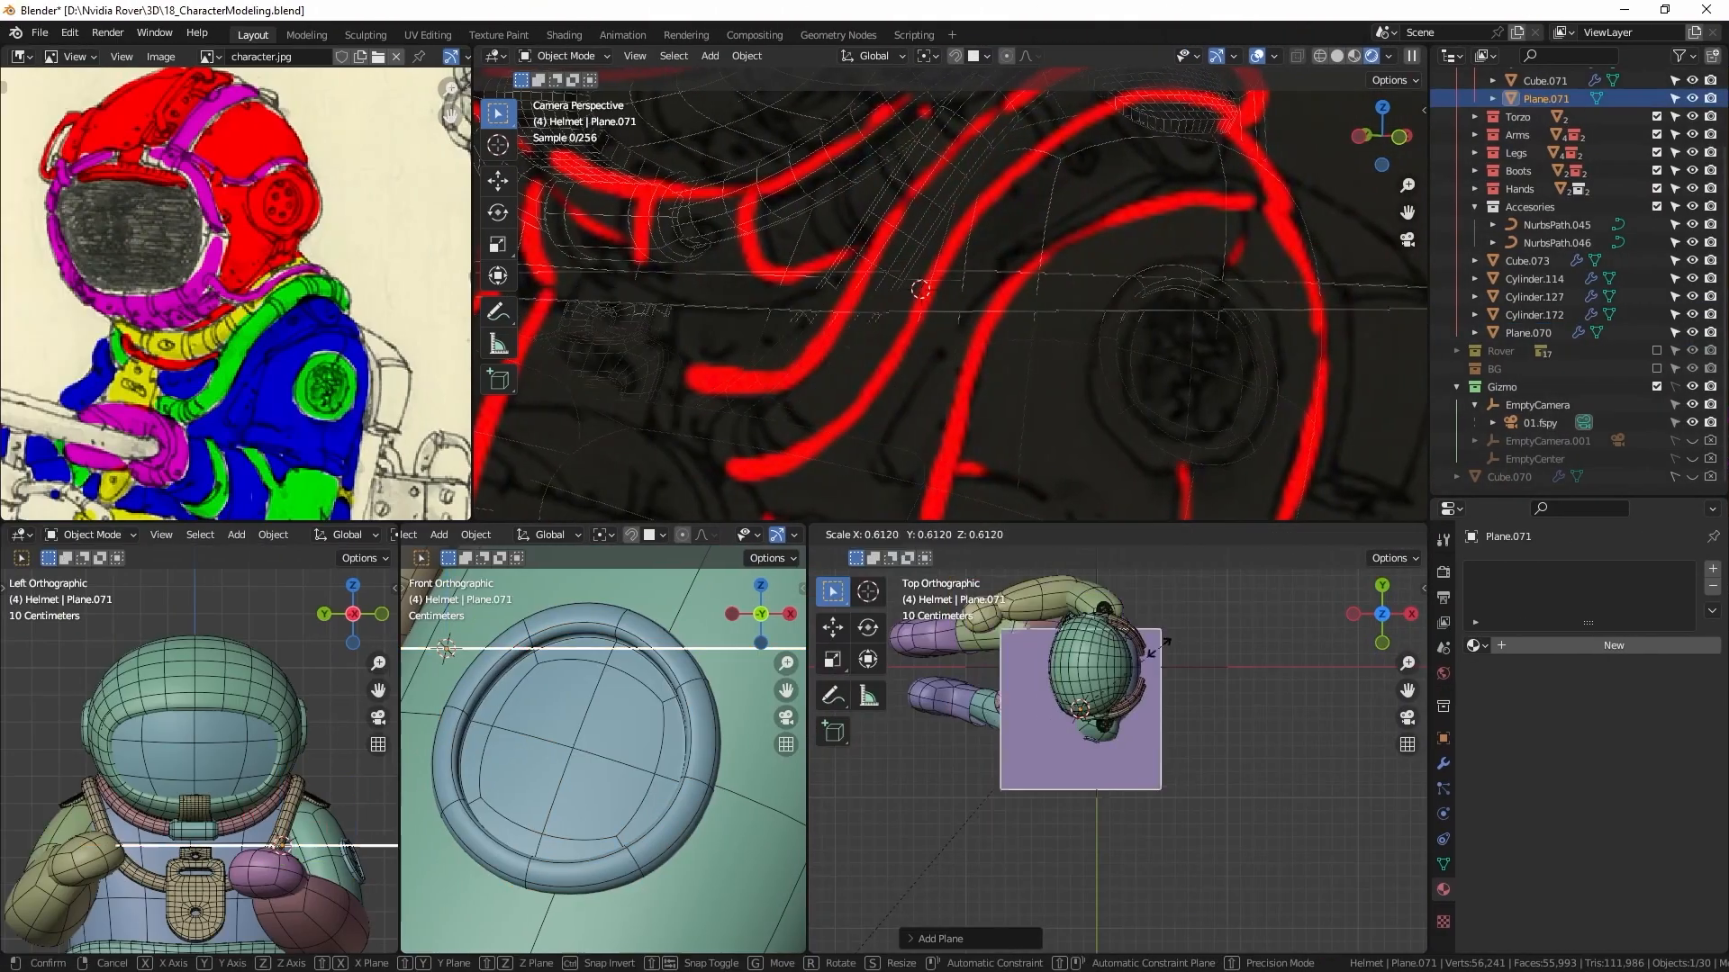
pyautogui.click(1540, 422)
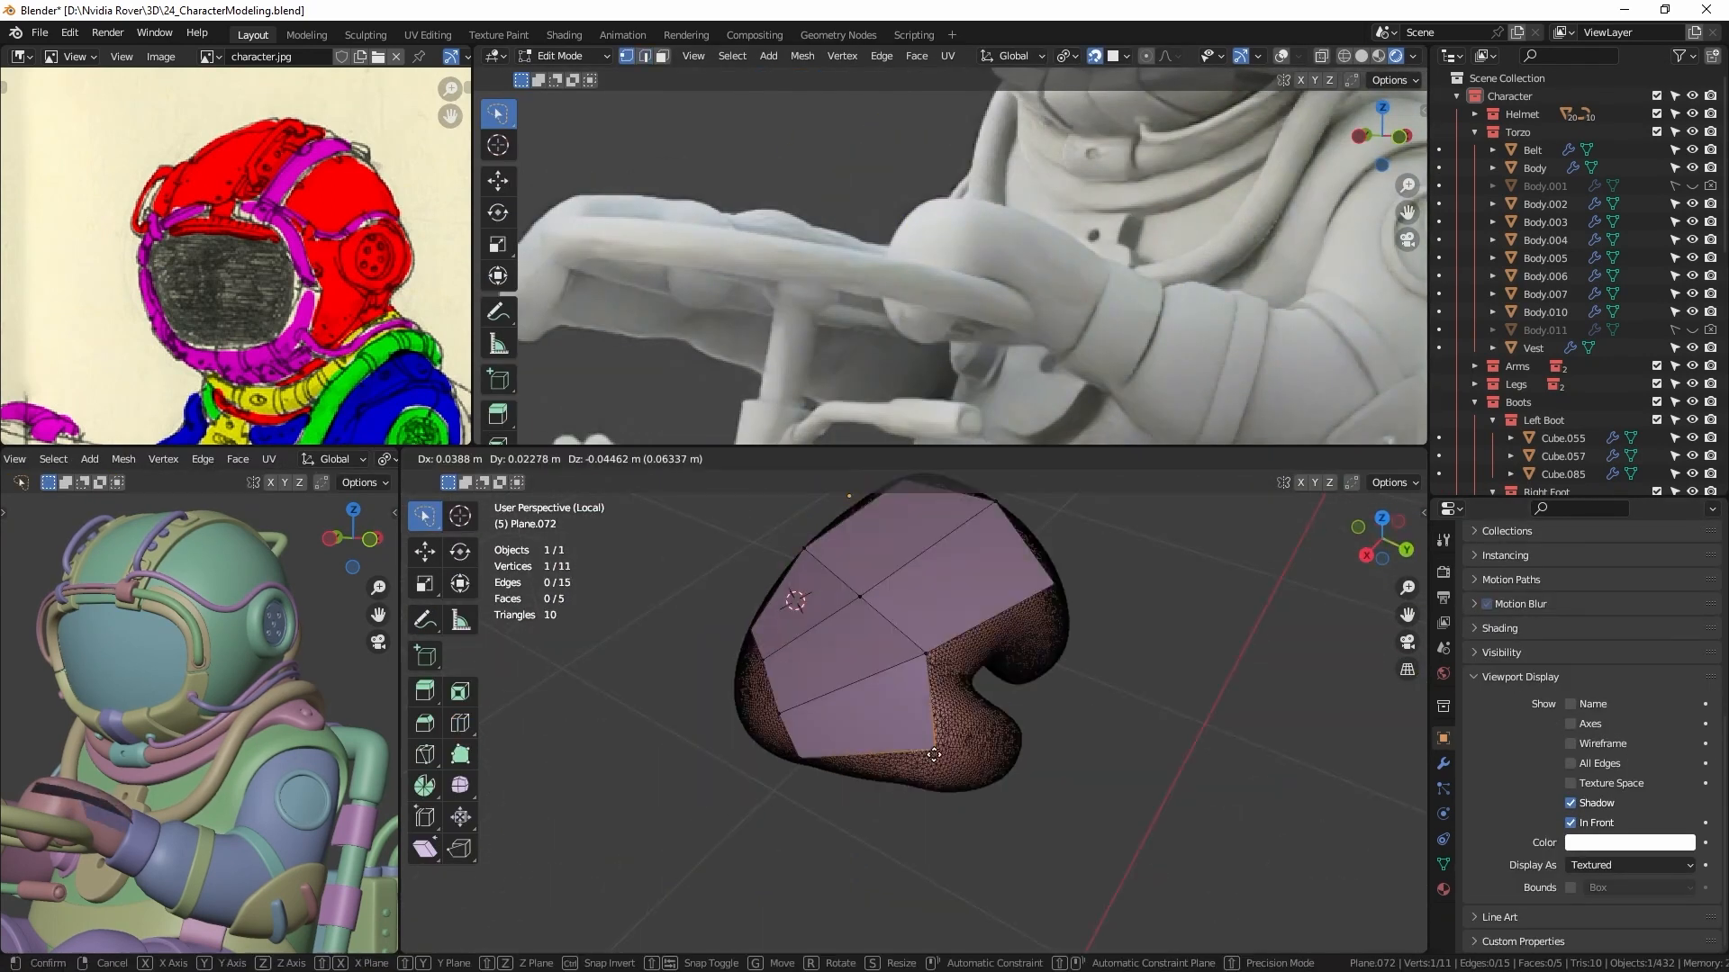
# Step: Add a Shrinkwrap modifier to the patch with Snap Mode set to Inside
pyautogui.press('Tab')
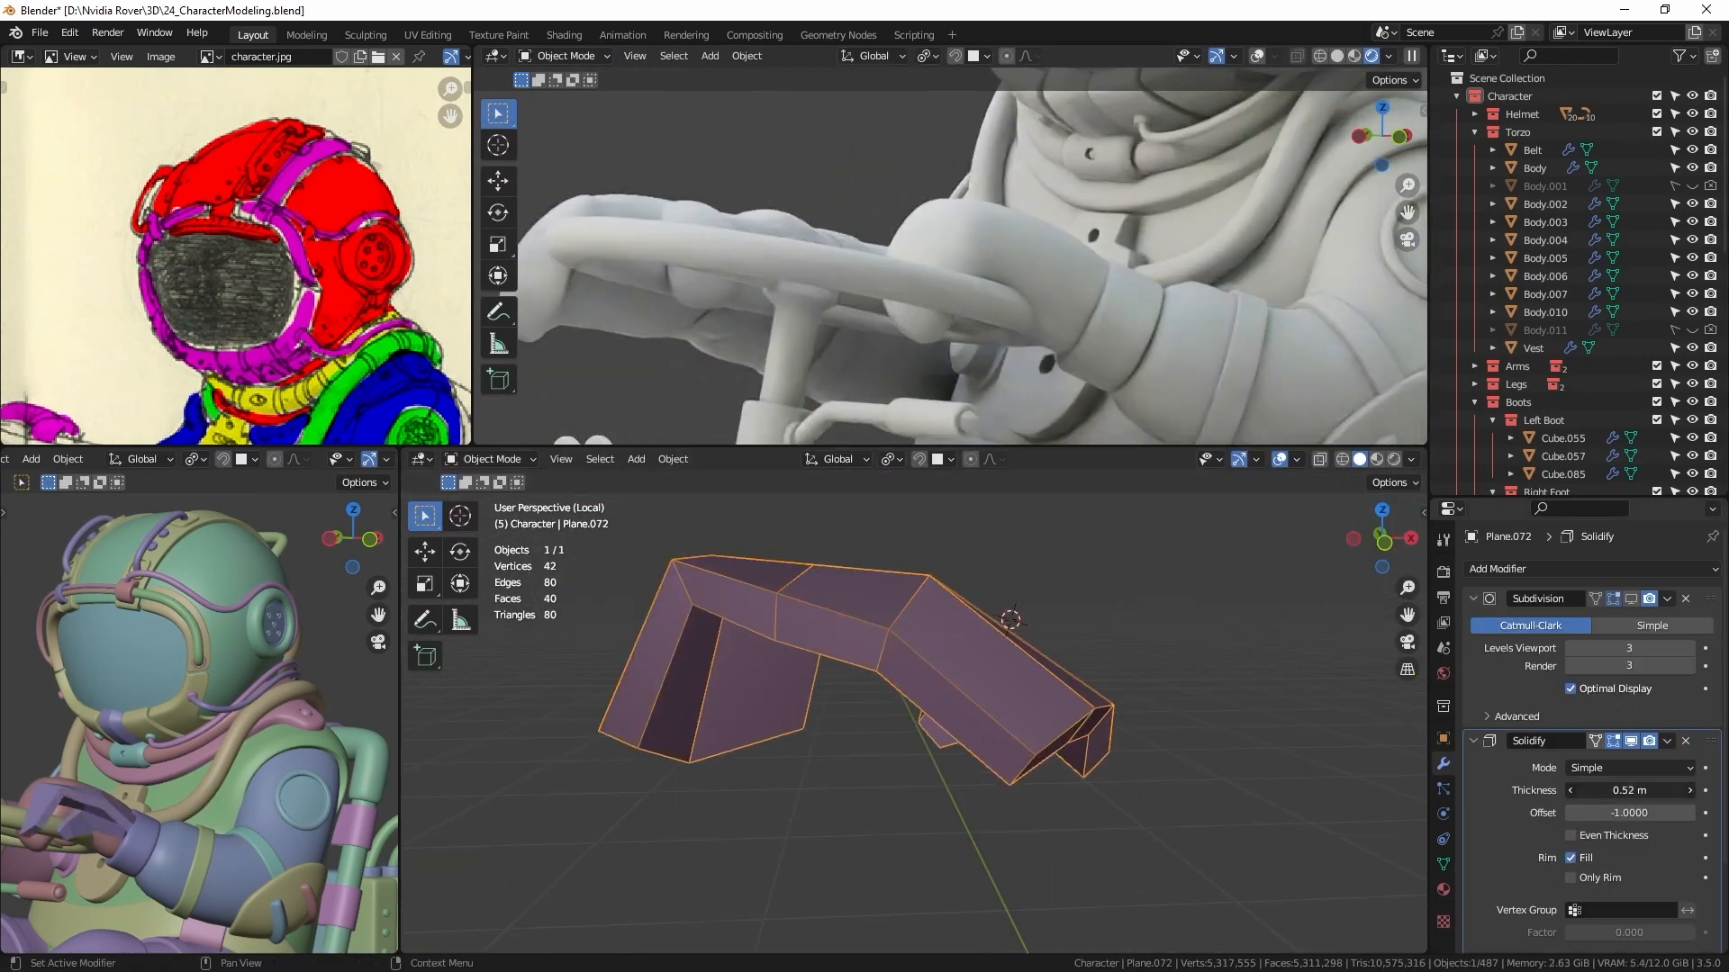
pyautogui.click(1628, 649)
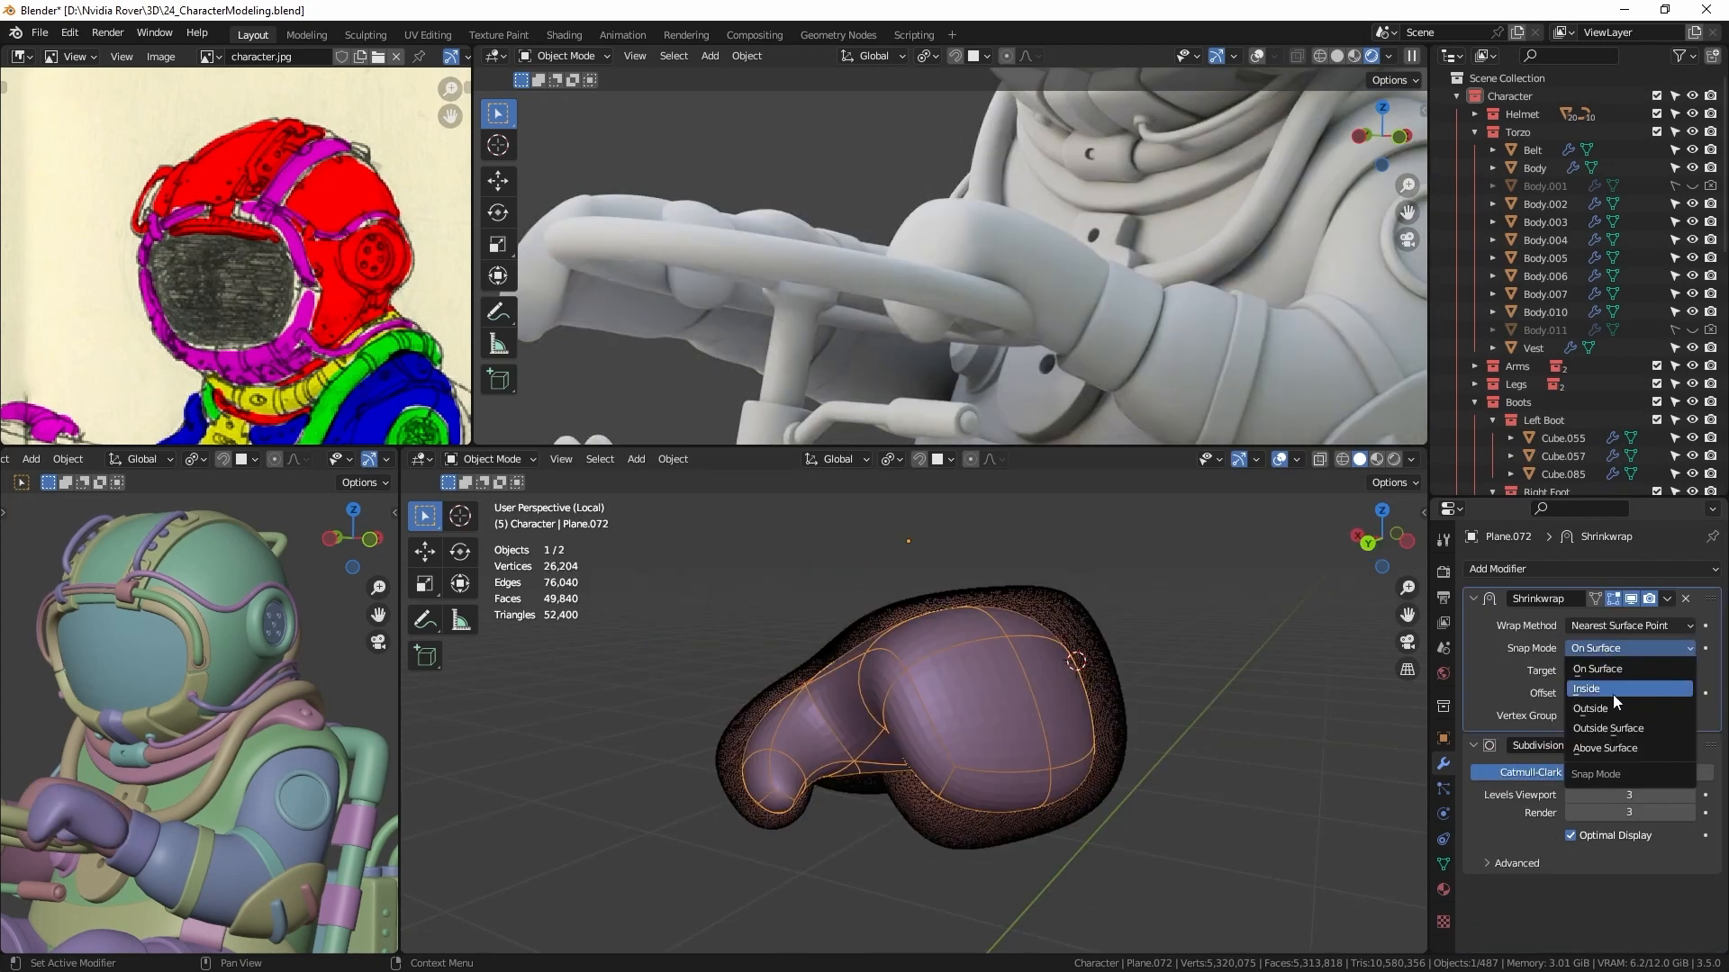
pyautogui.click(1589, 708)
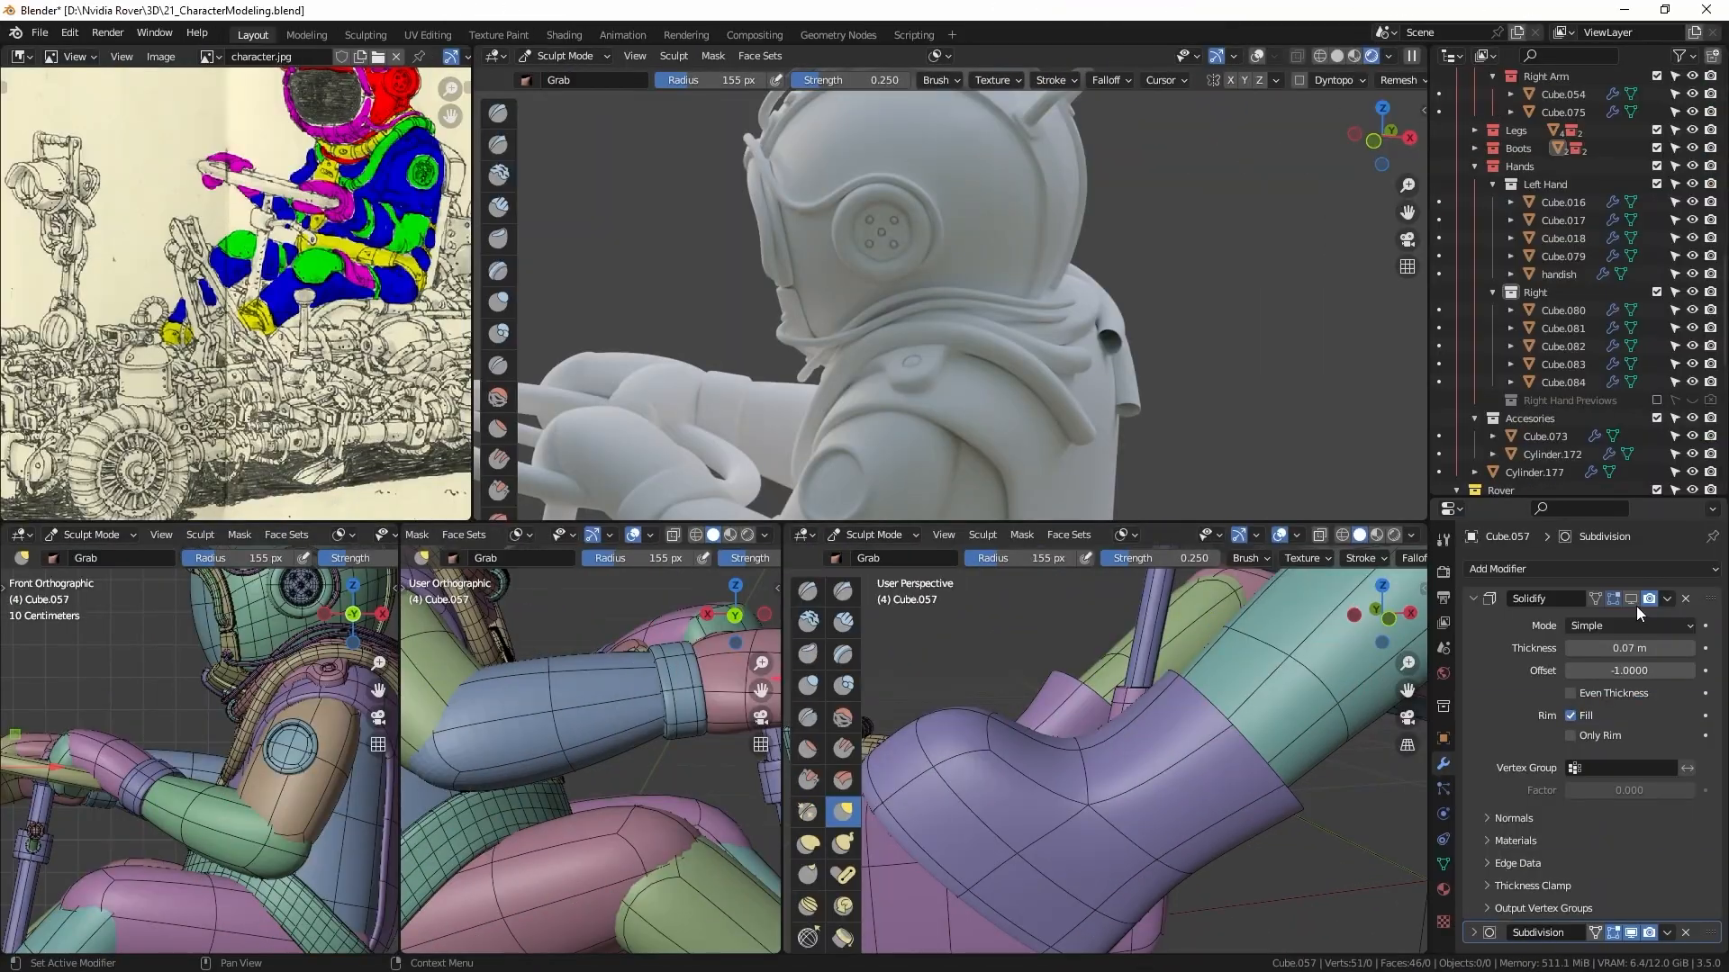
# Step: Grab-sculpt boot Cube.057 and set its Solidify thickness to 0.07 m
pyautogui.click(1473, 598)
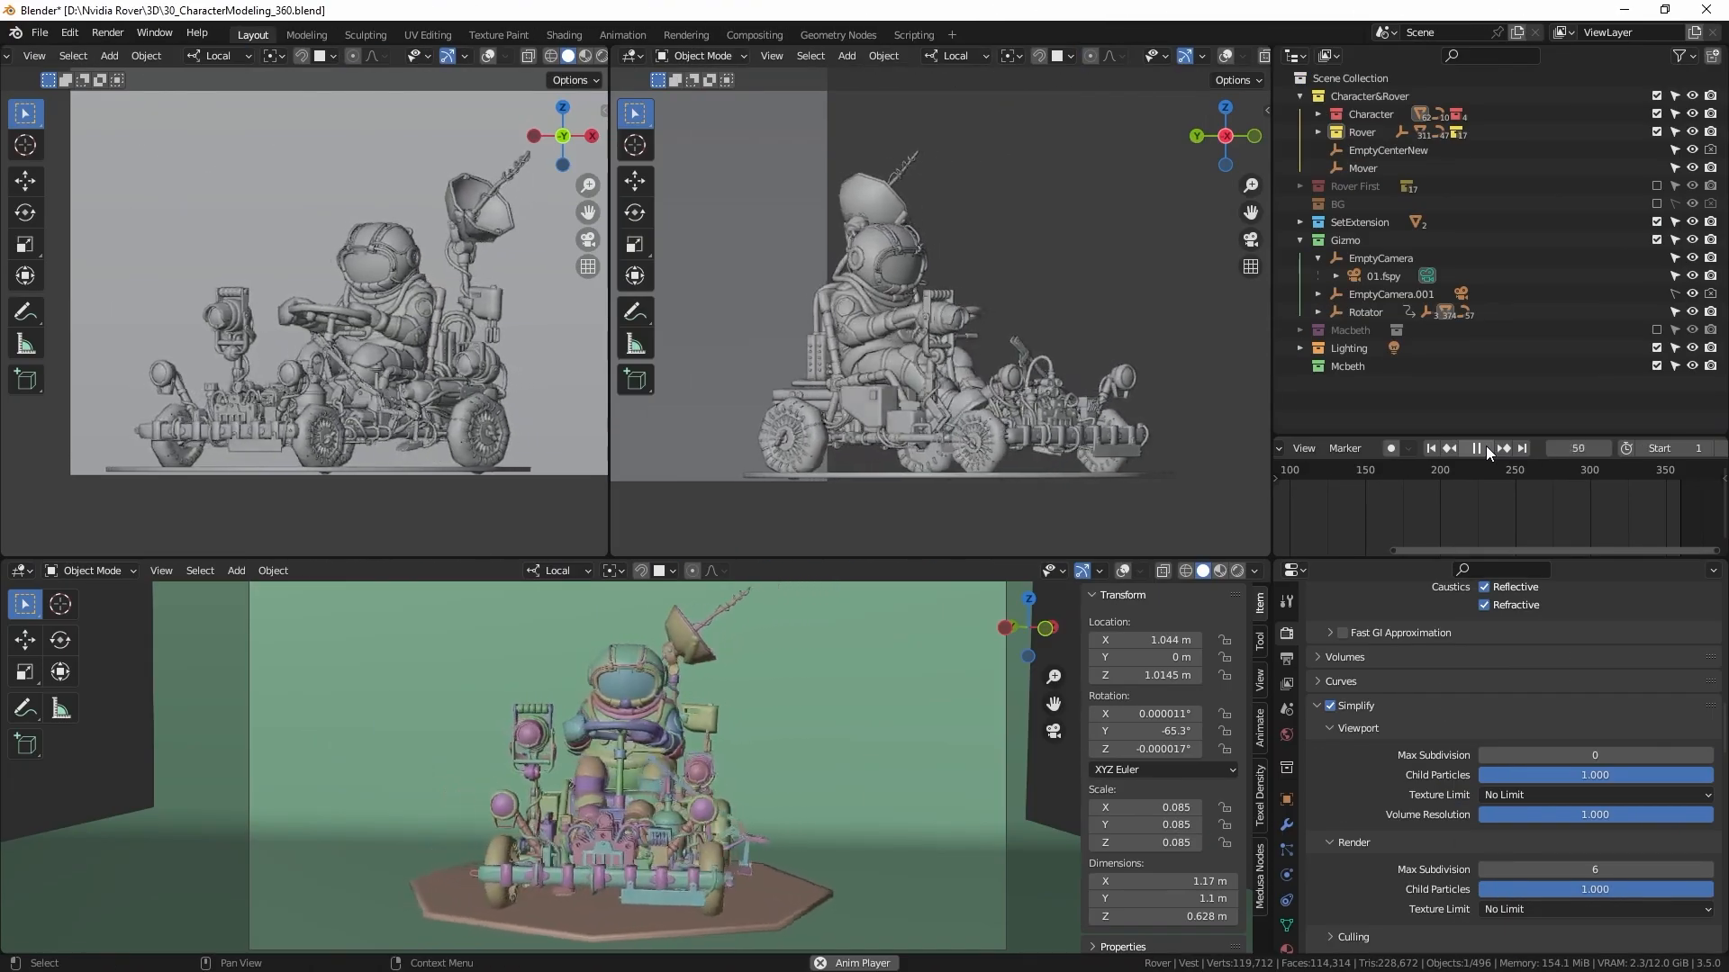
# Step: Run and pause the 360° turntable playback to view the seated astronaut from all sides
pyautogui.click(1475, 448)
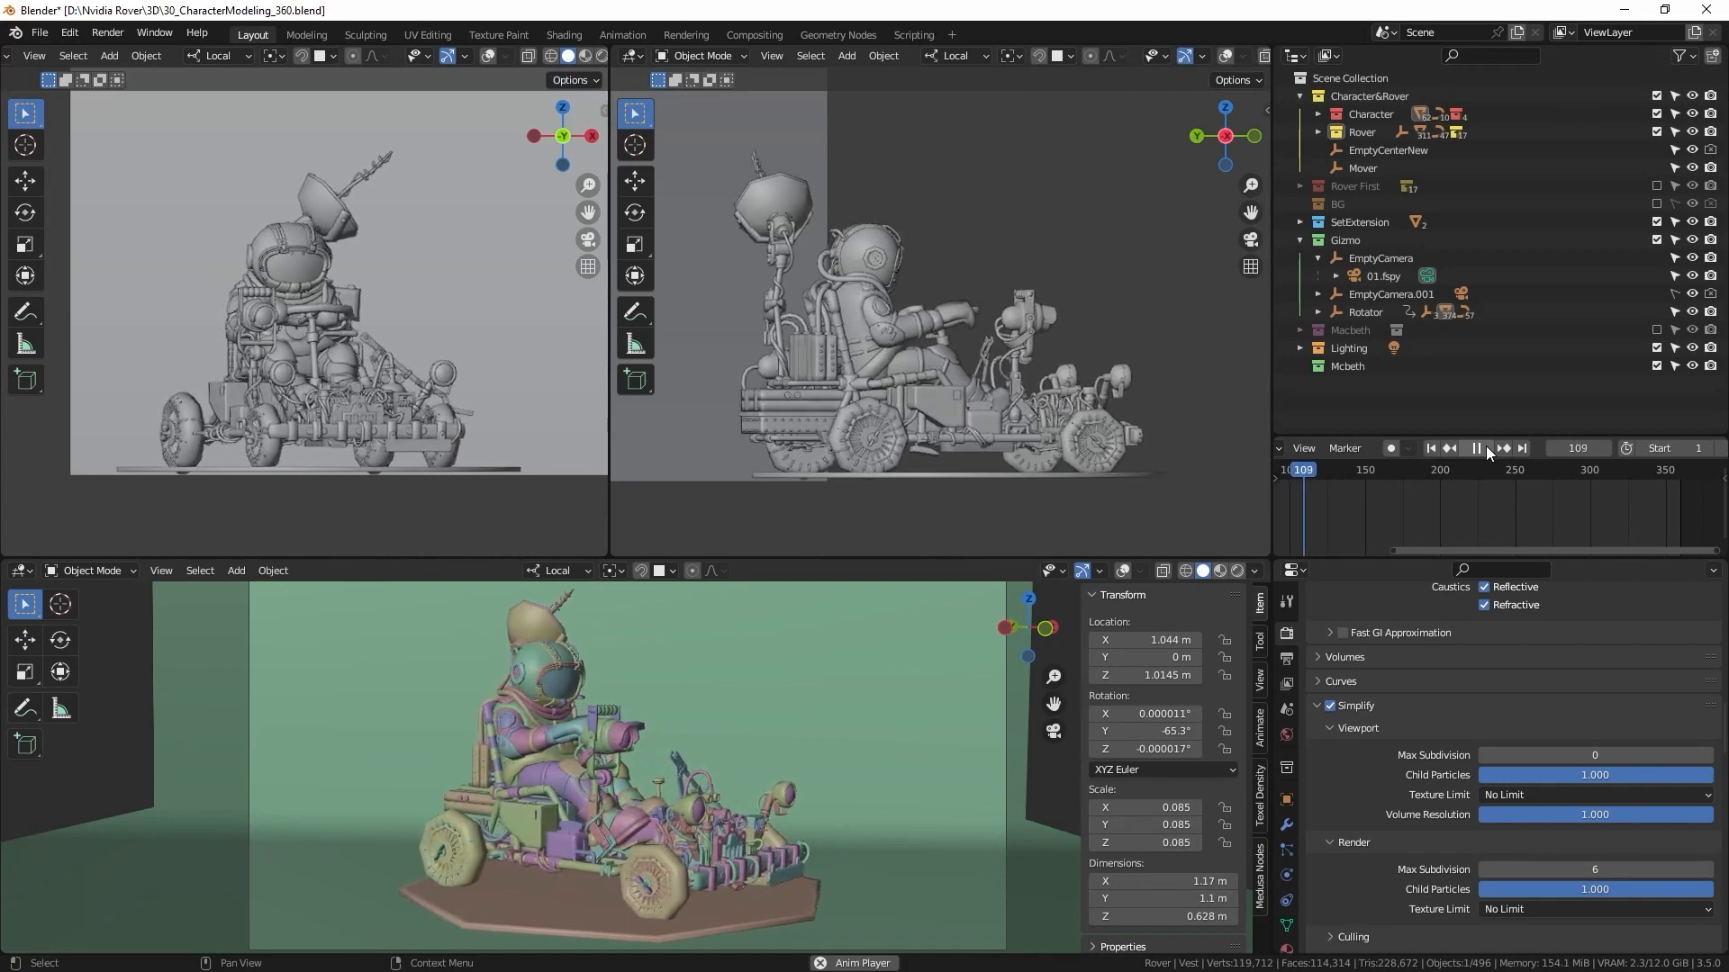
pyautogui.click(1475, 448)
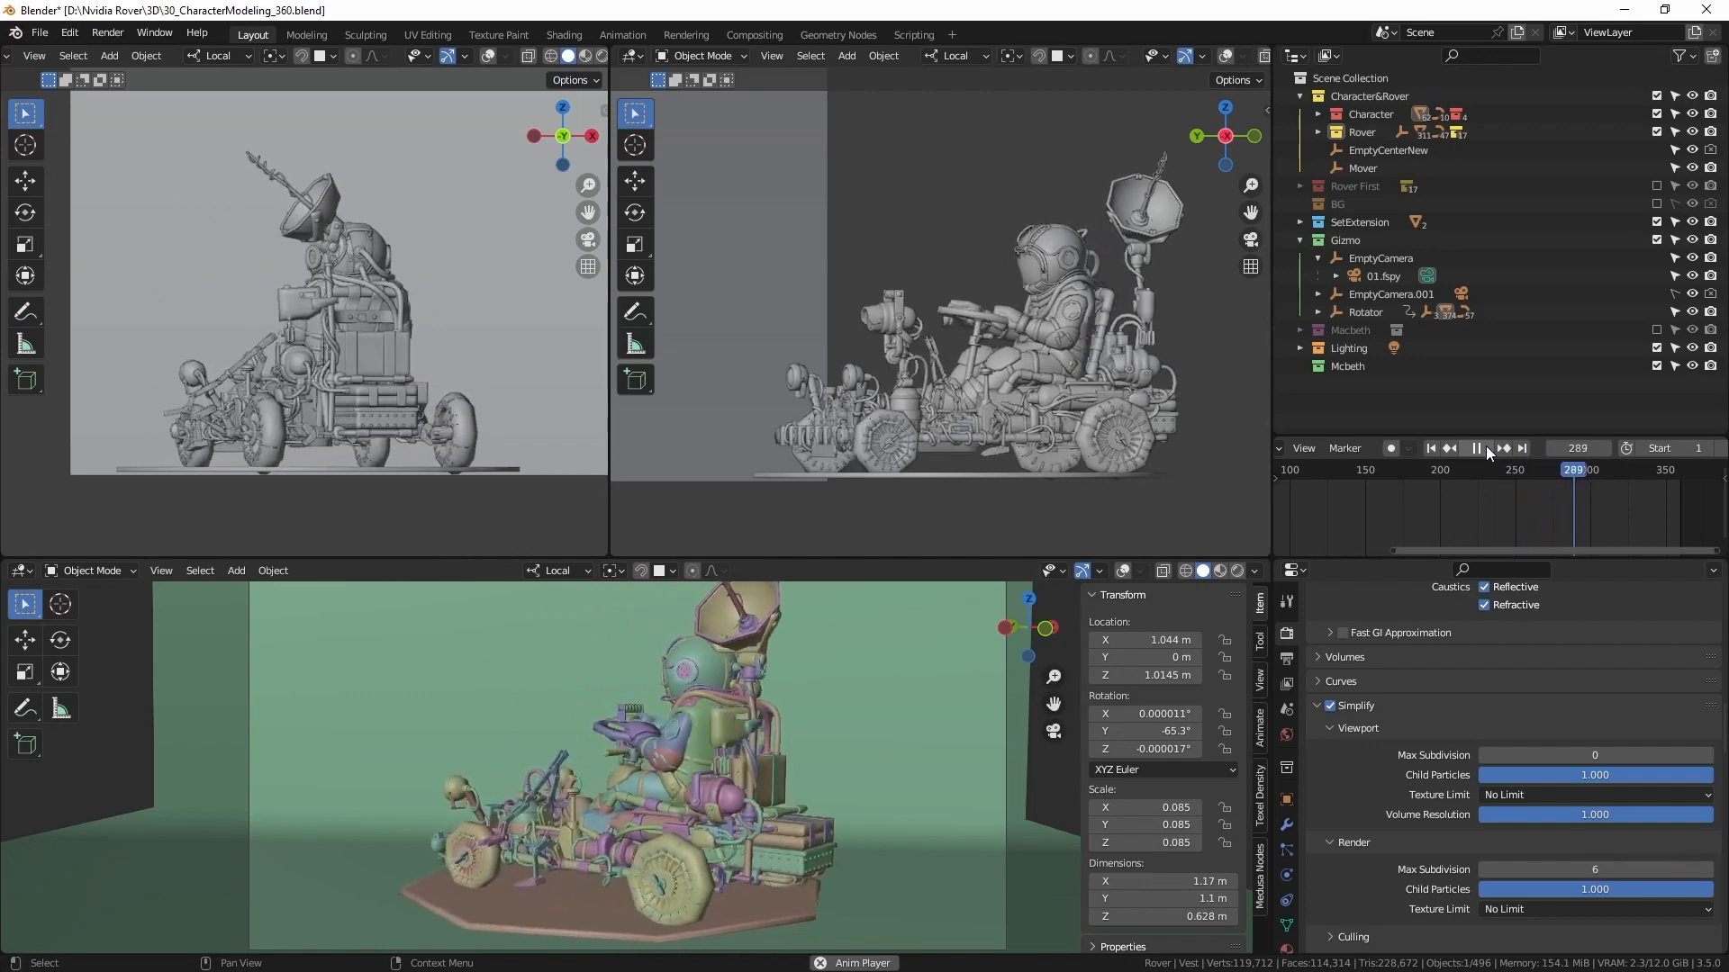
pyautogui.click(1475, 449)
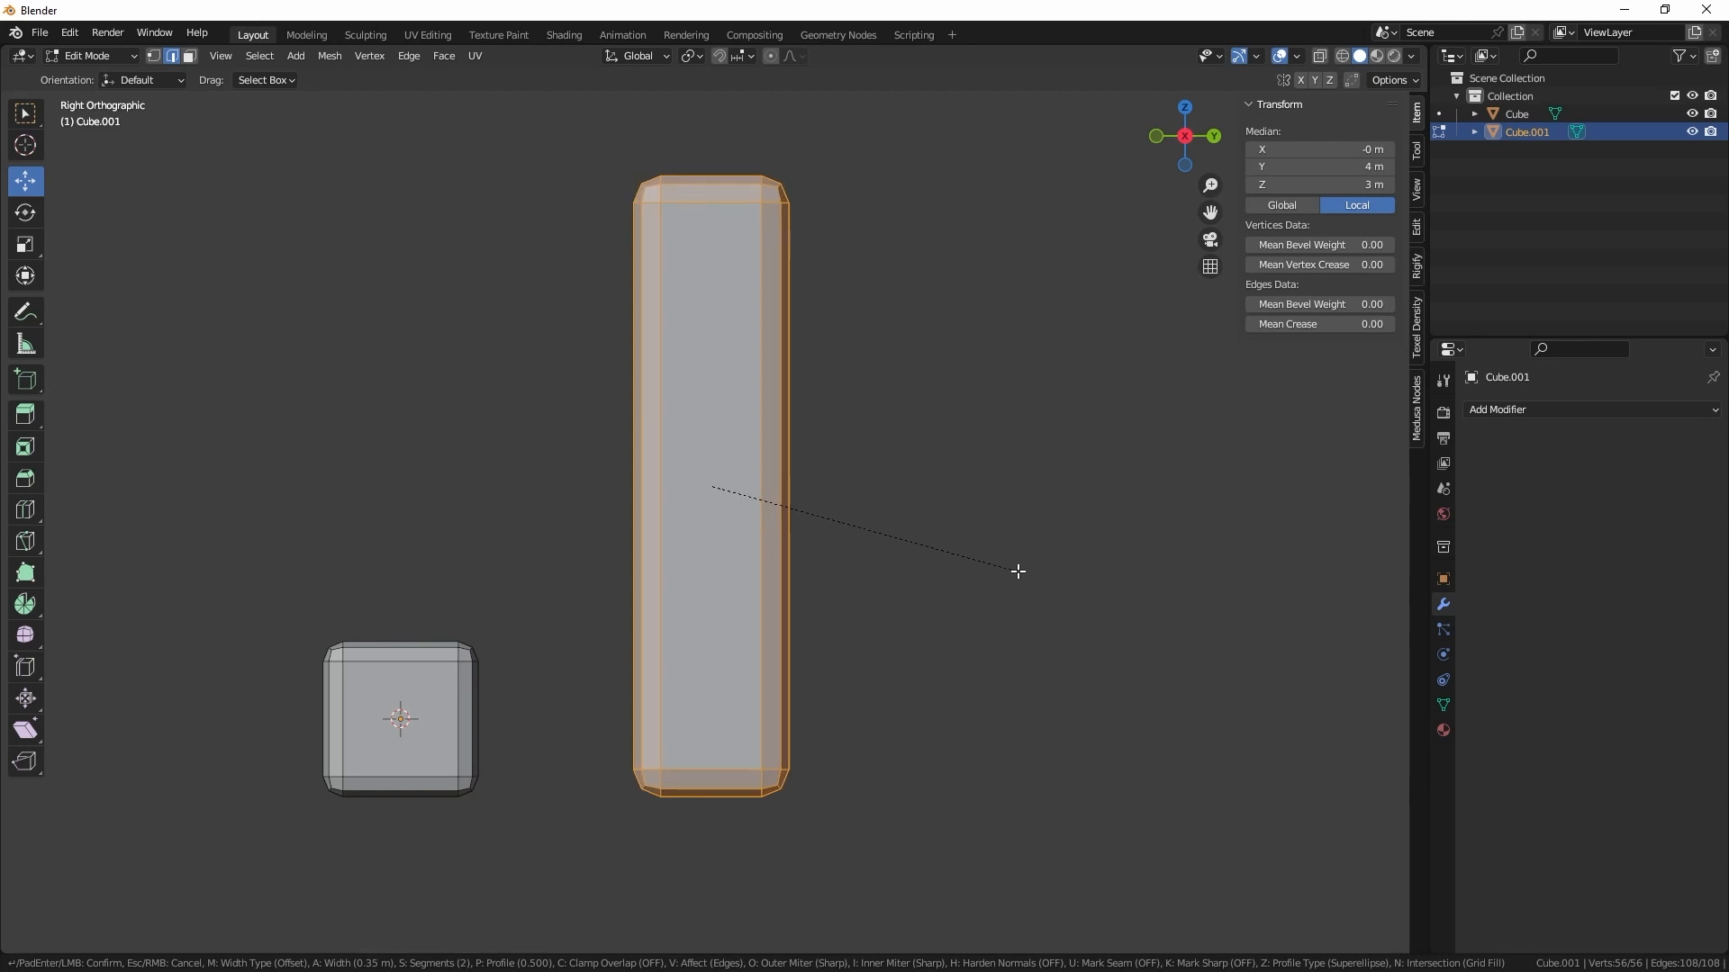
# Step: Confirm the Ctrl+B bevel width on the tall box's edges
pyautogui.click(327, 55)
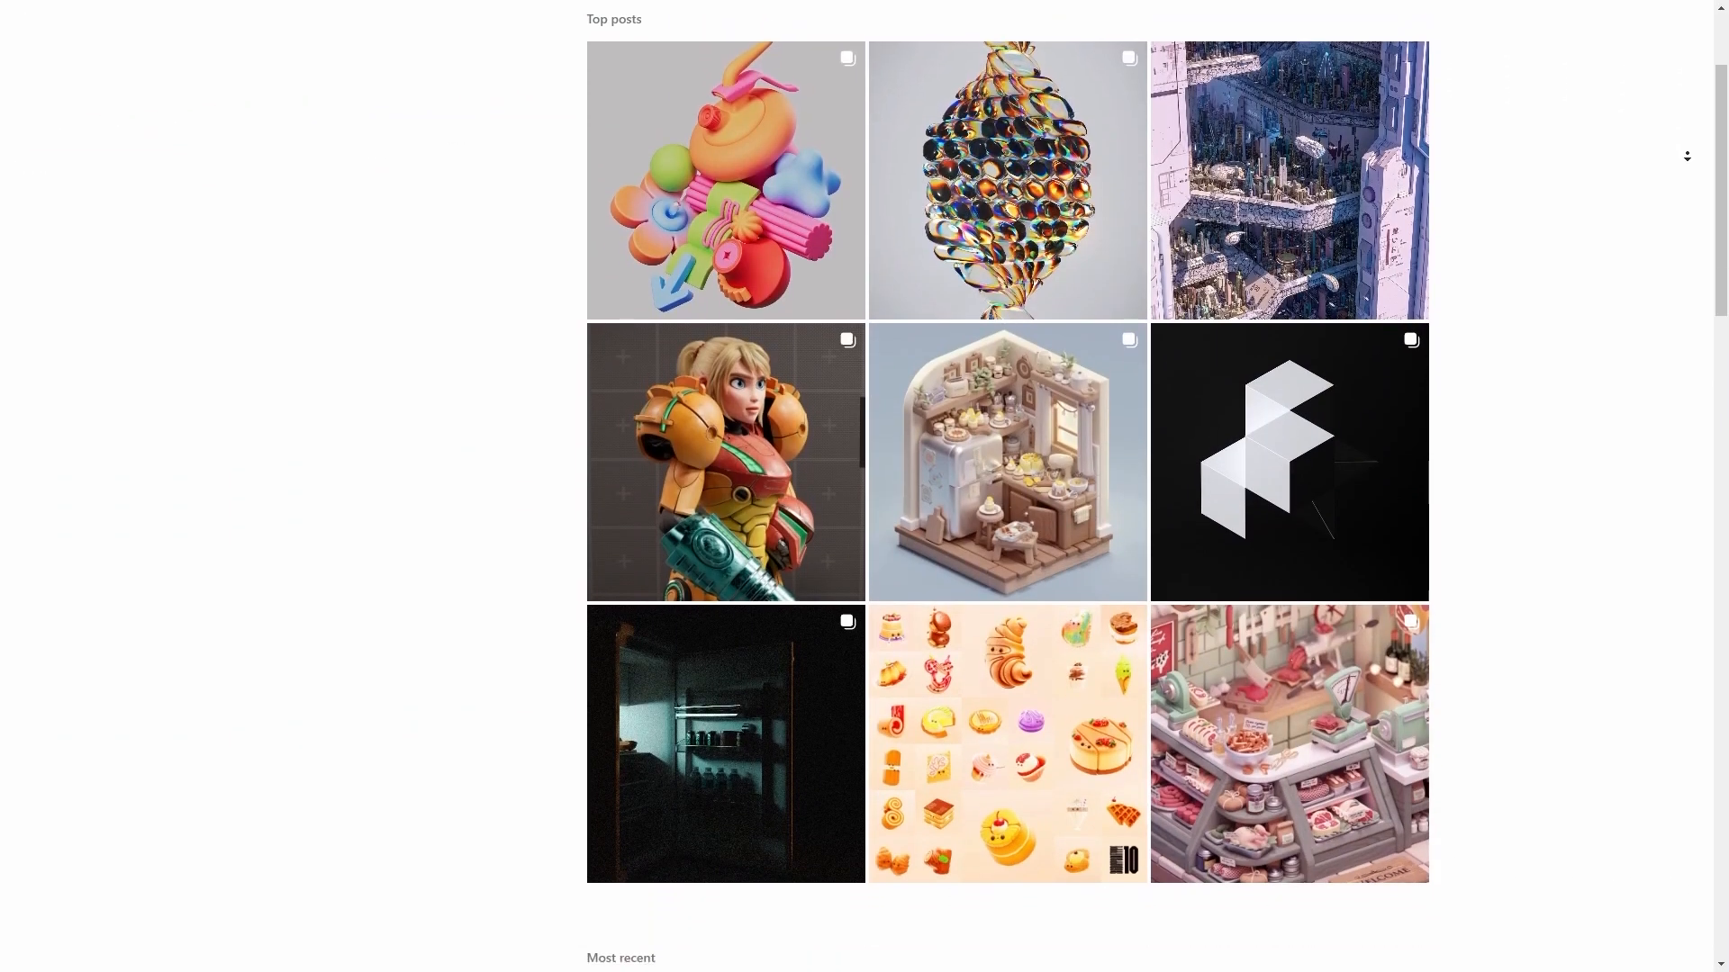
pyautogui.scroll(-3)
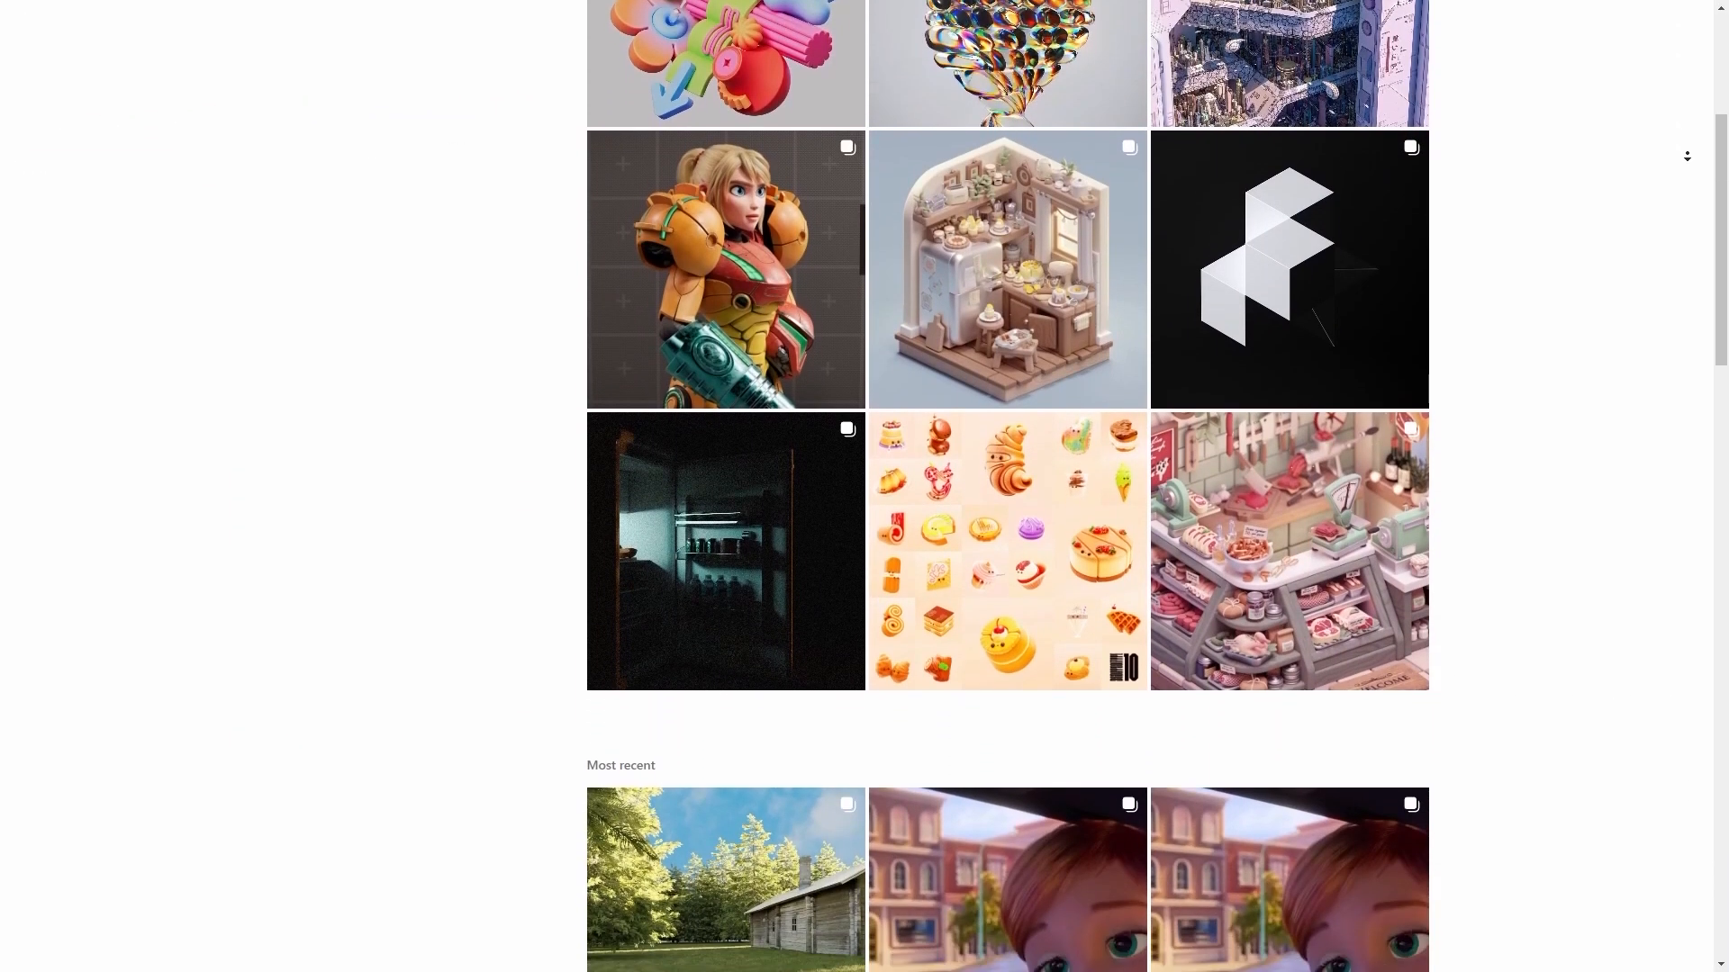
pyautogui.scroll(-3)
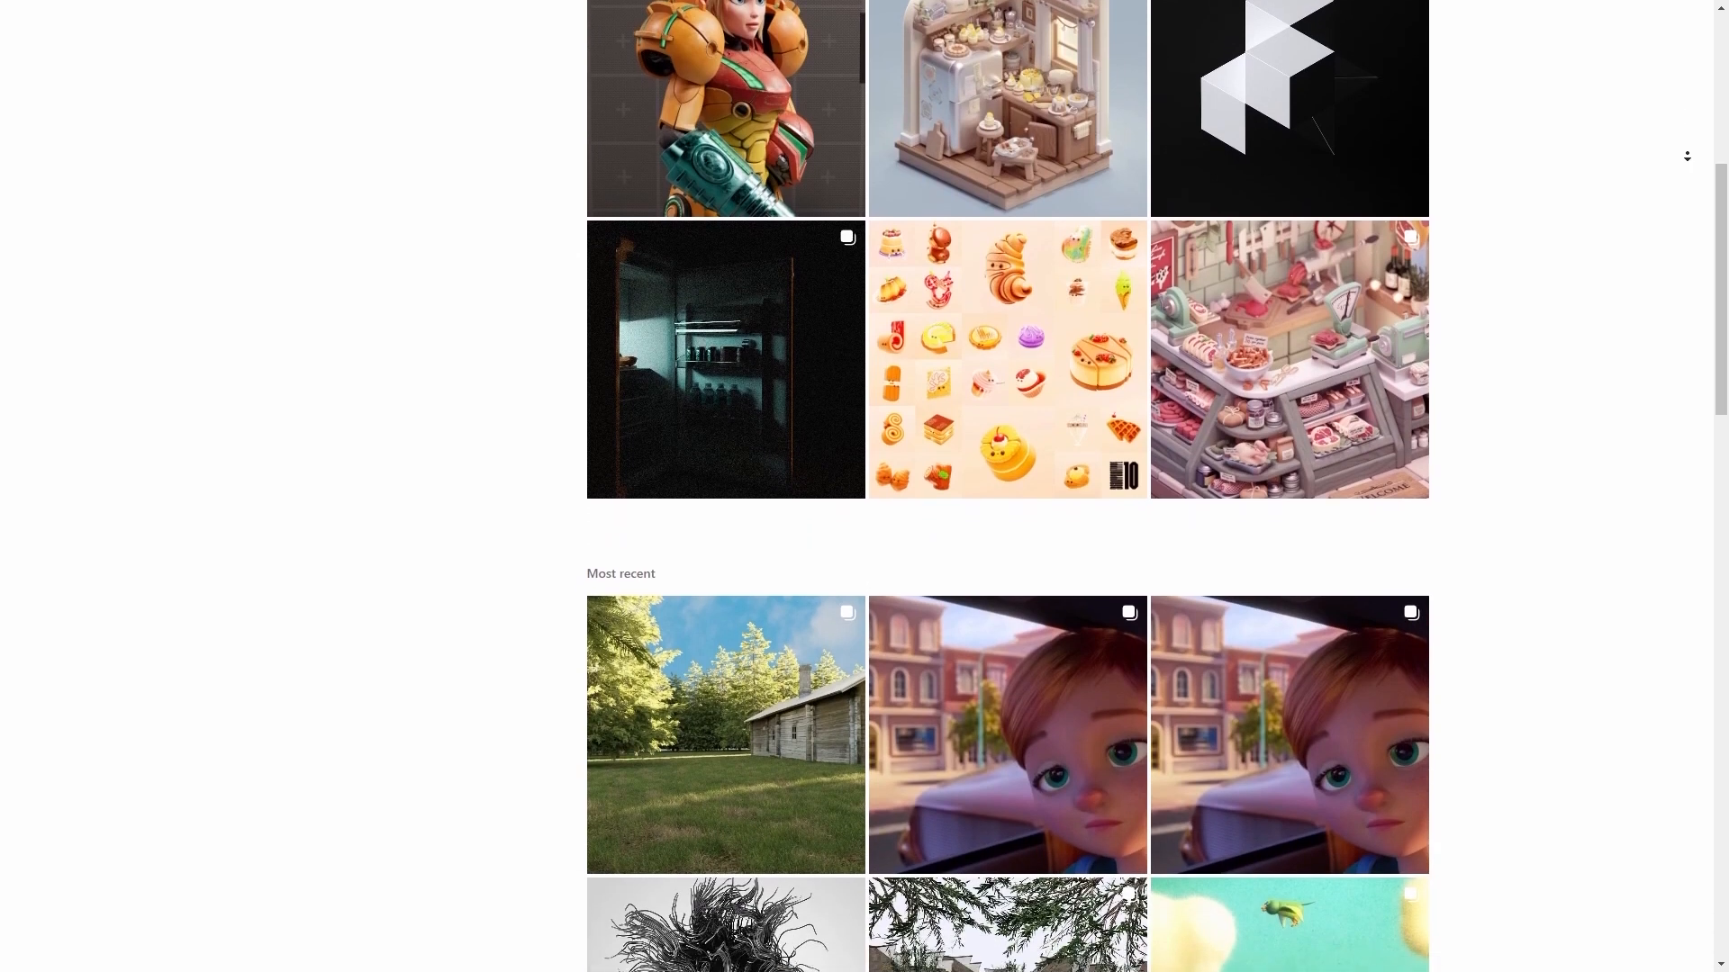
pyautogui.scroll(-3)
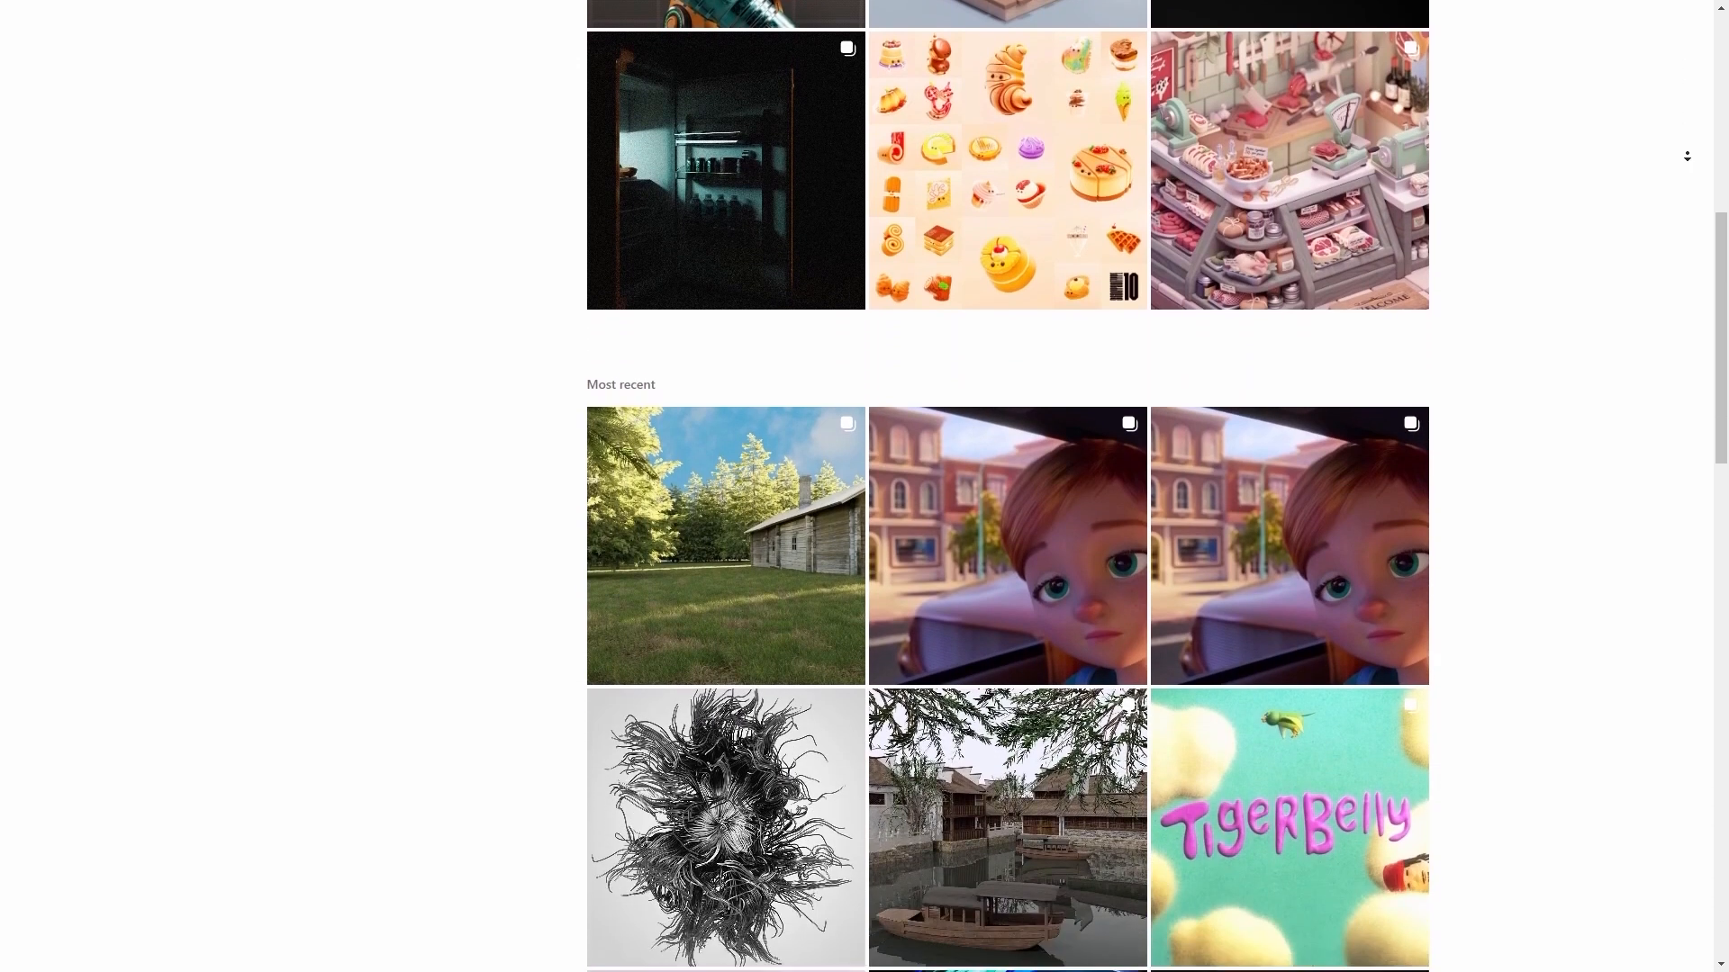